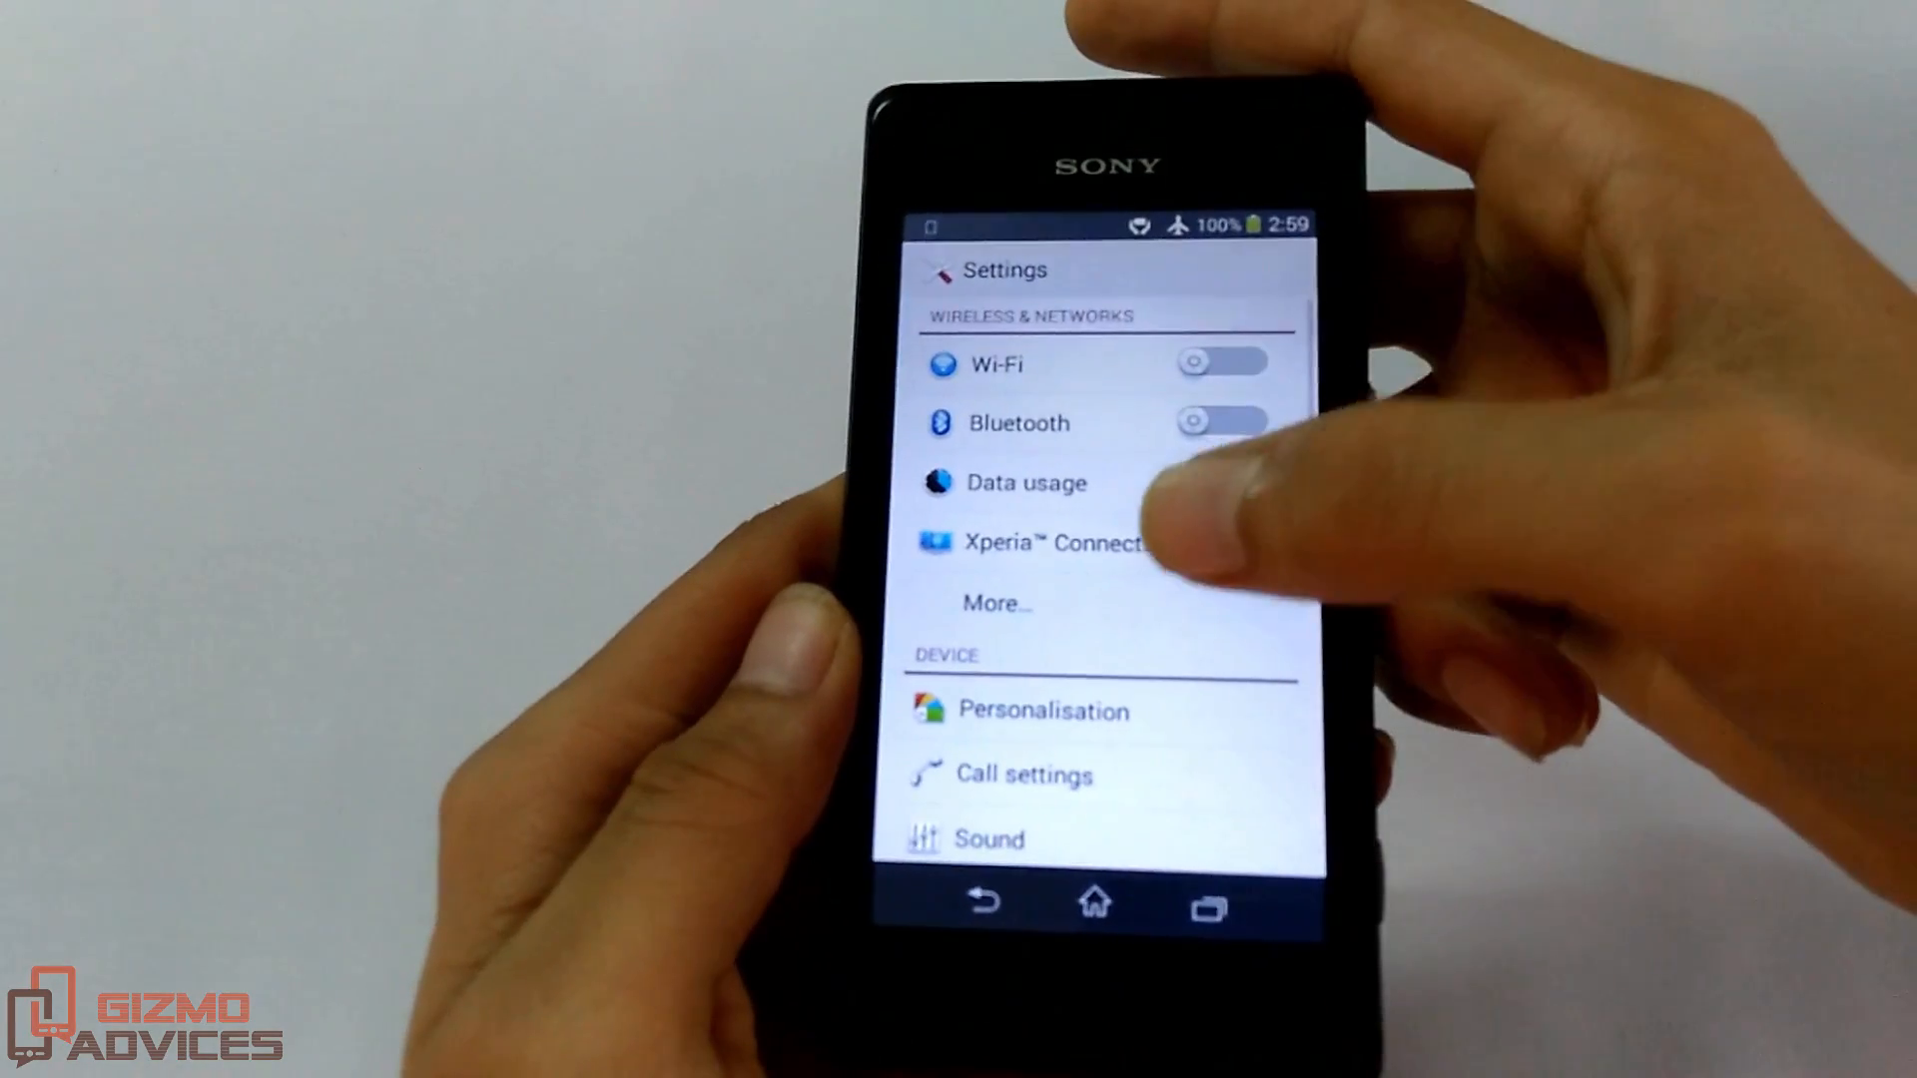
Open Xperia Connectivity's USB Connectivity settings and confirm 'Install software' is ticked
click(1039, 543)
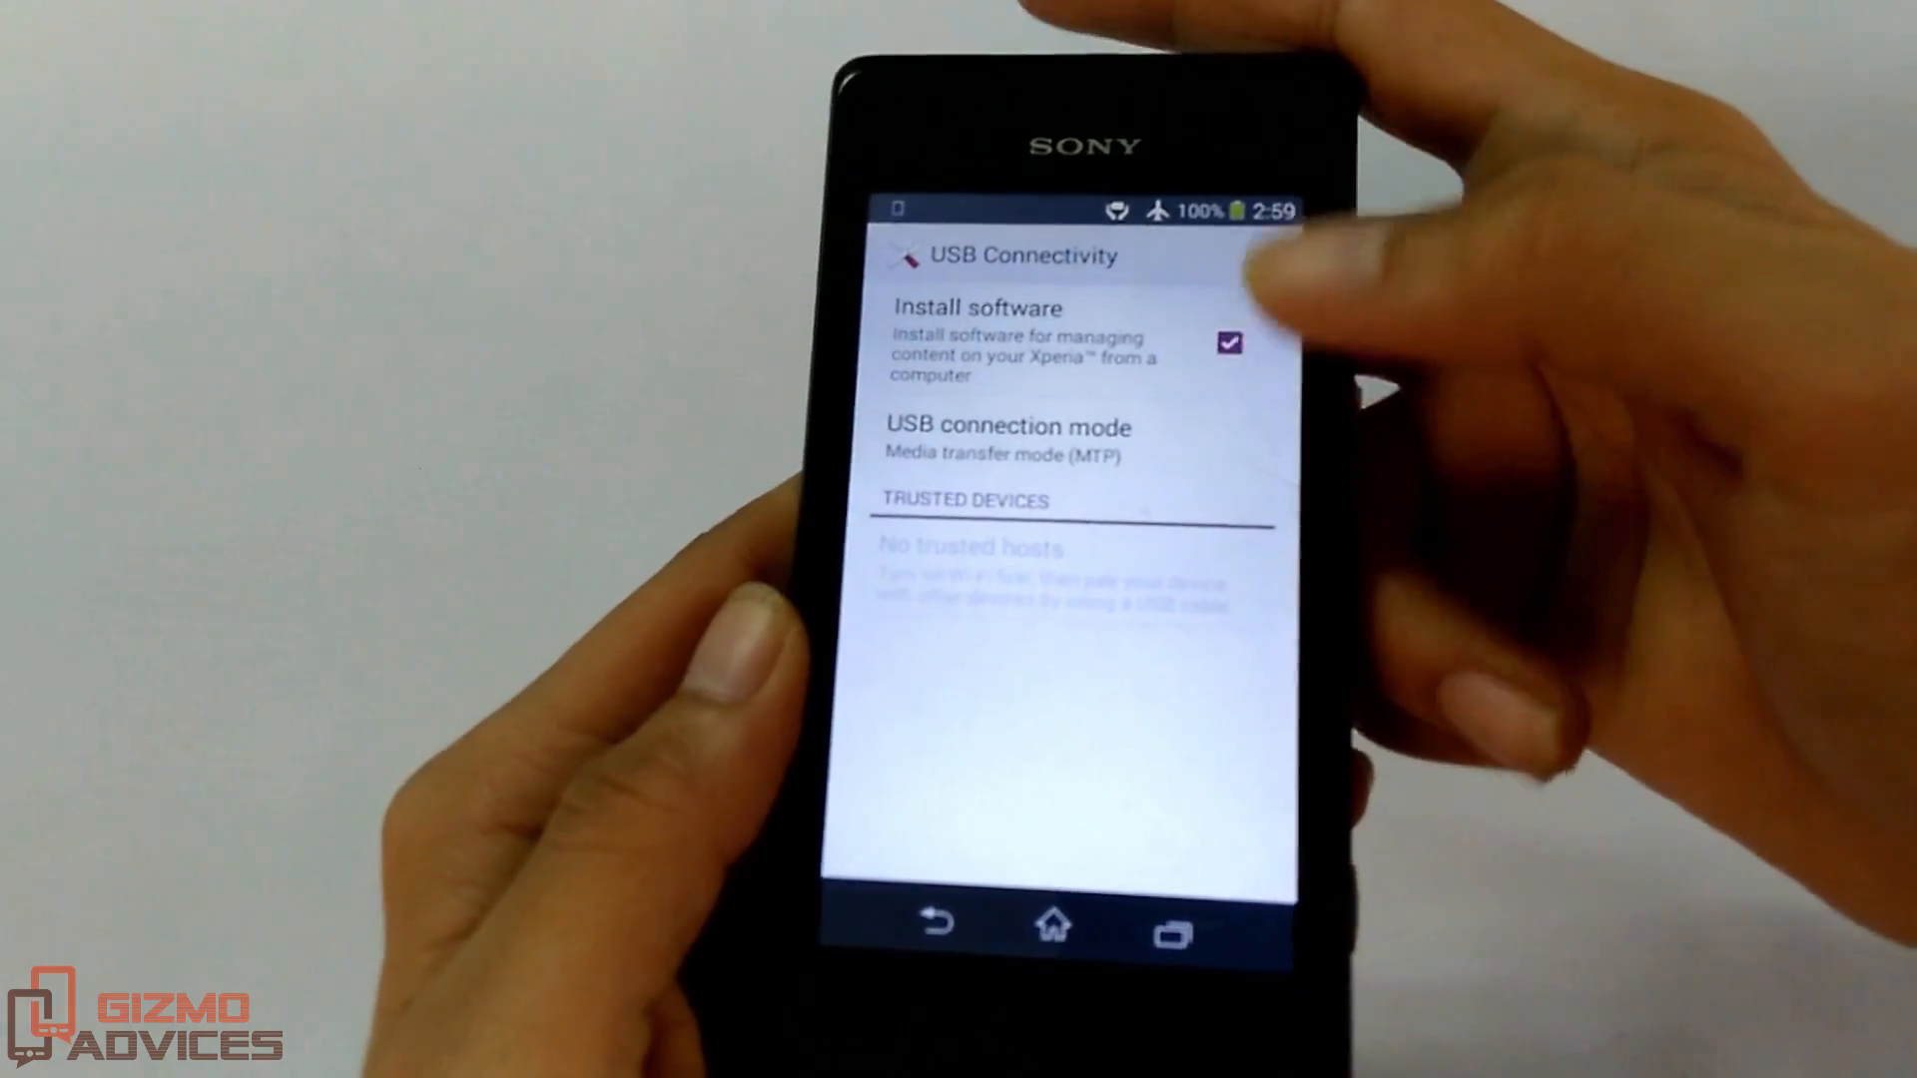
click(1009, 440)
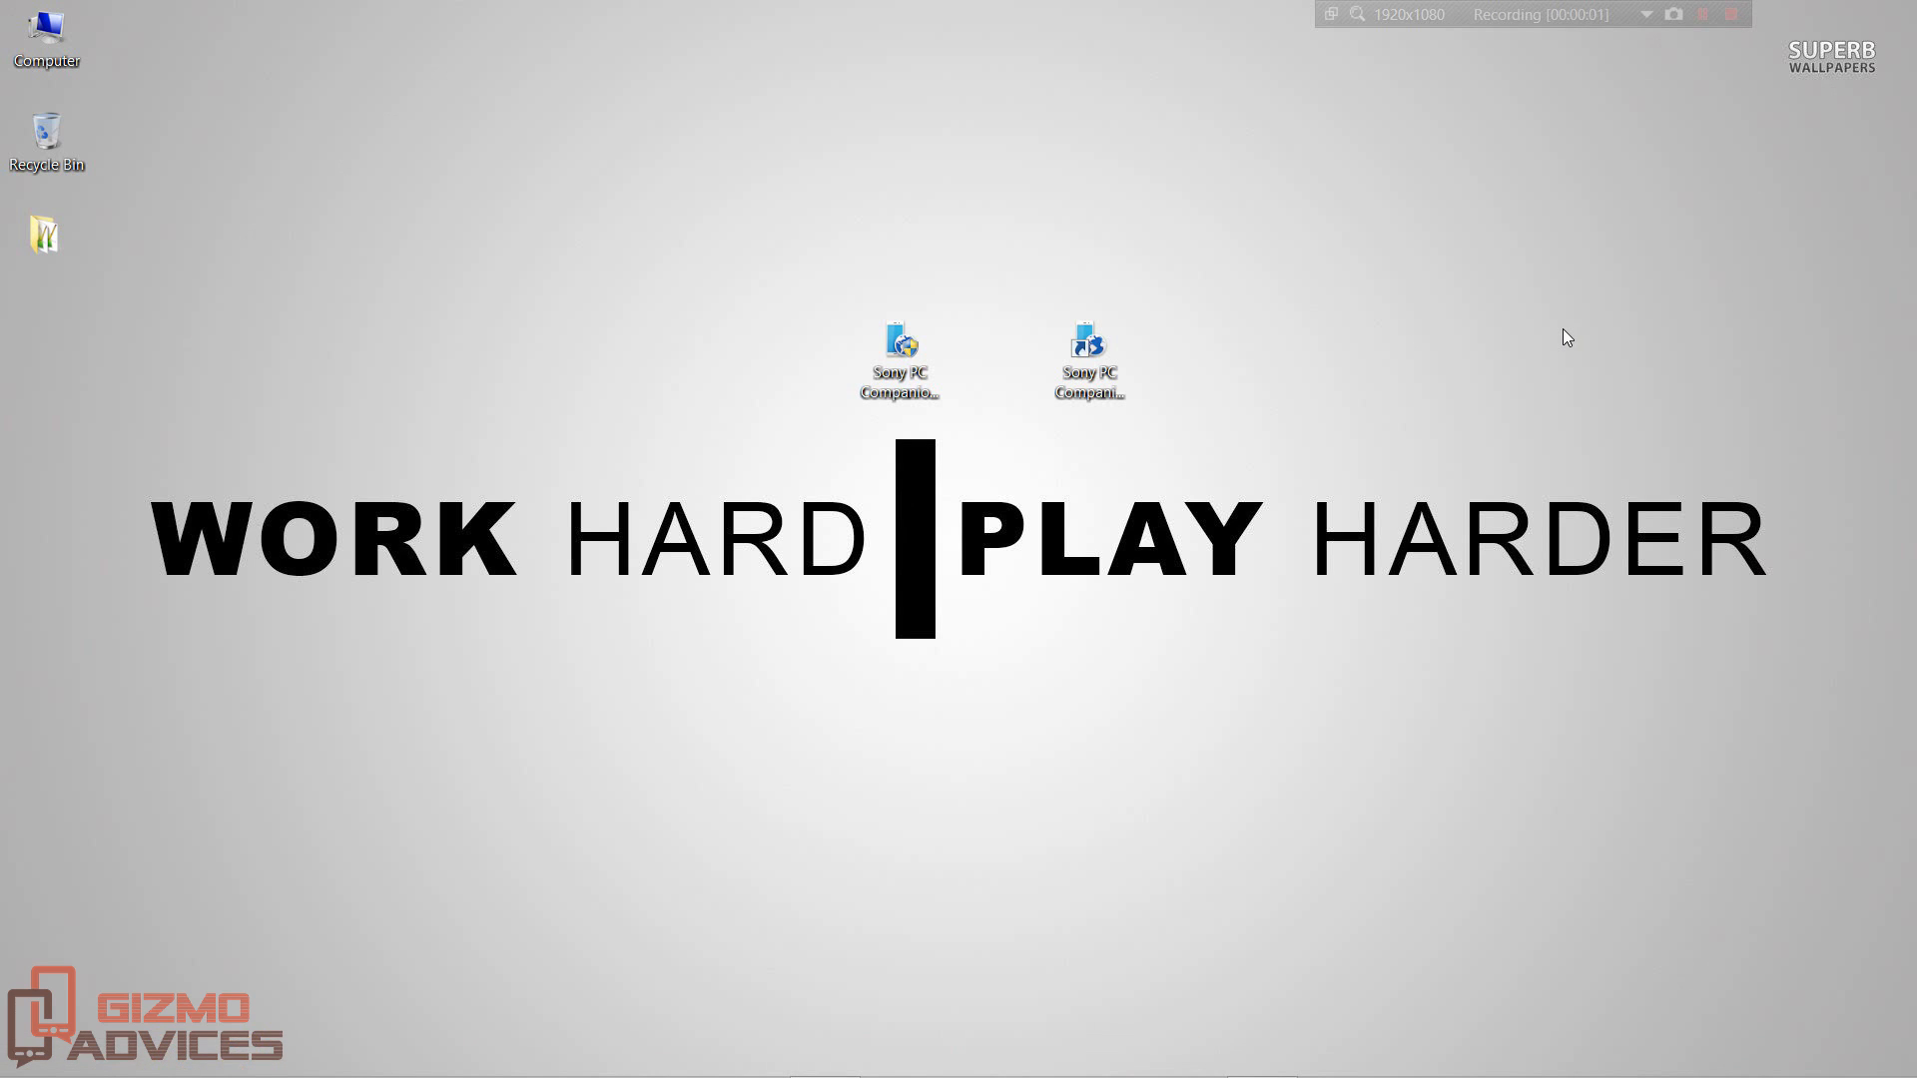
mouse_move(1002, 1063)
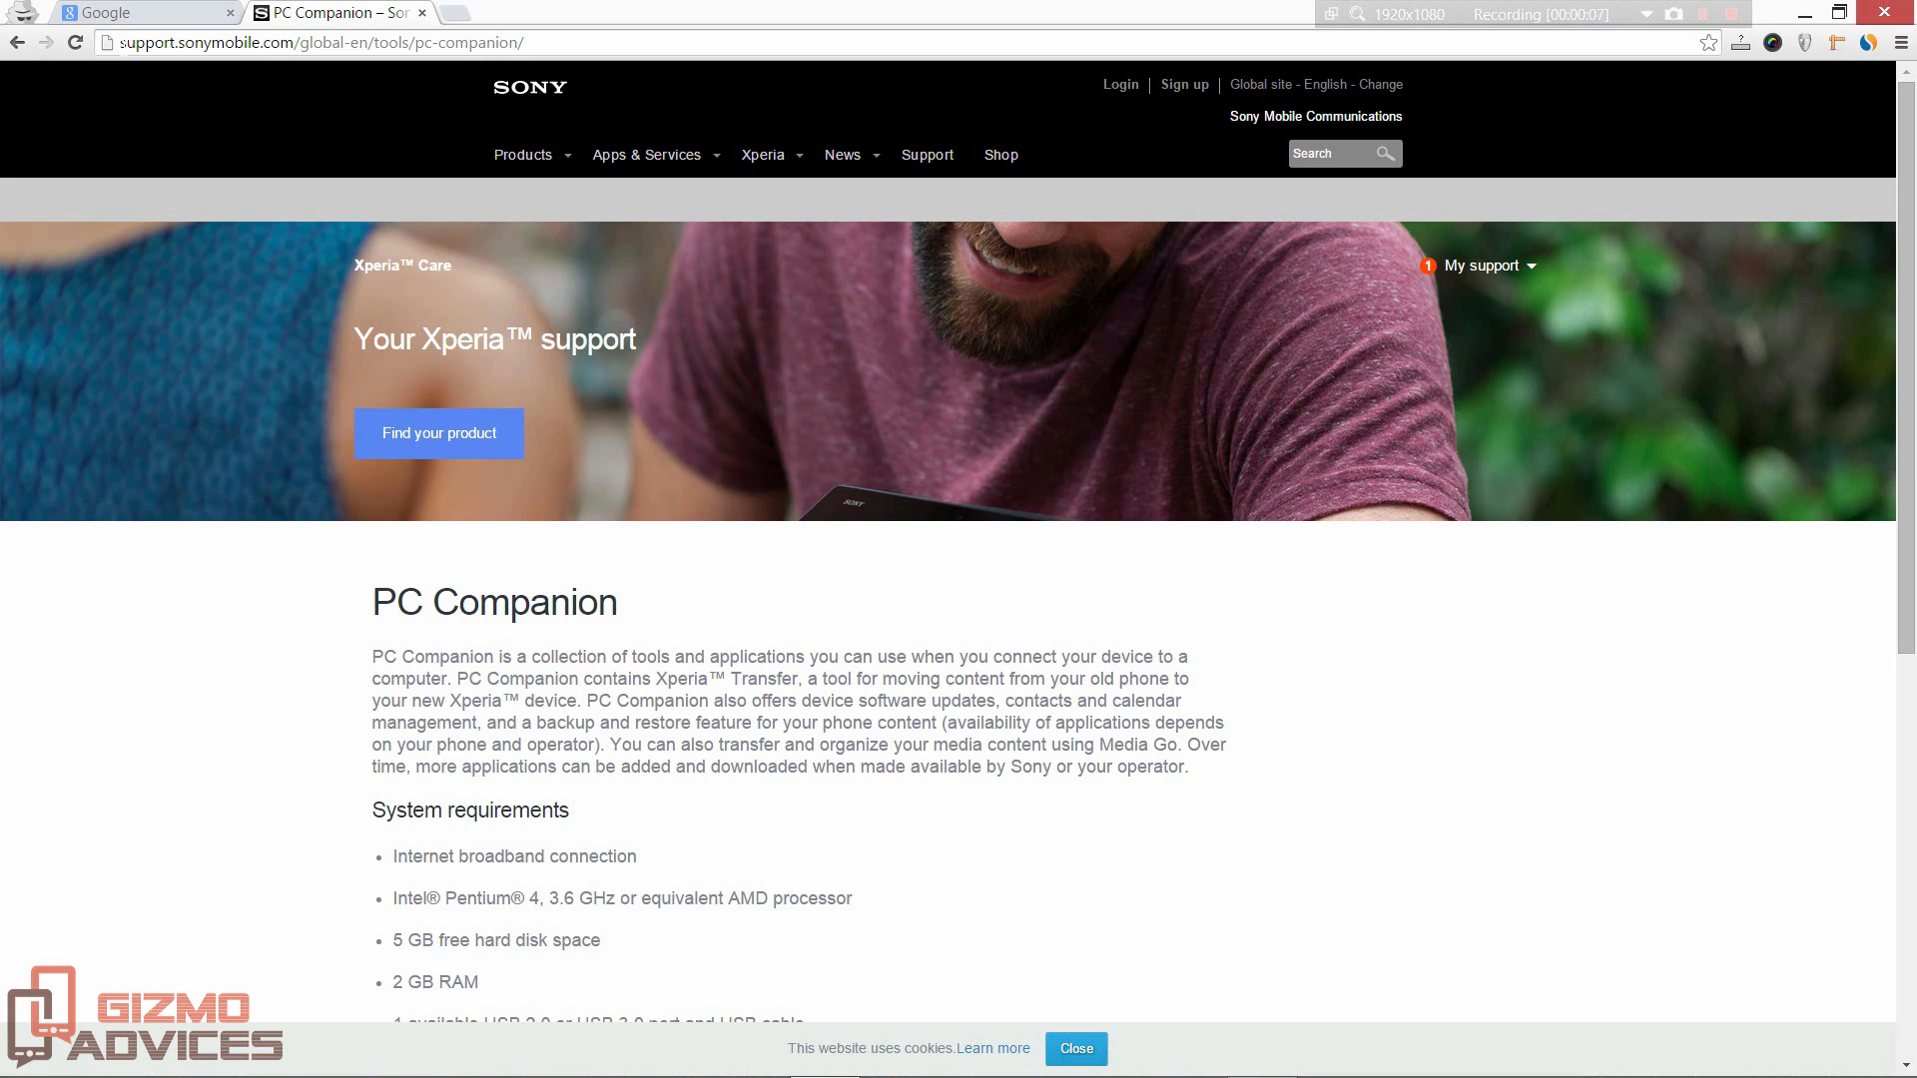
mouse_move(528, 100)
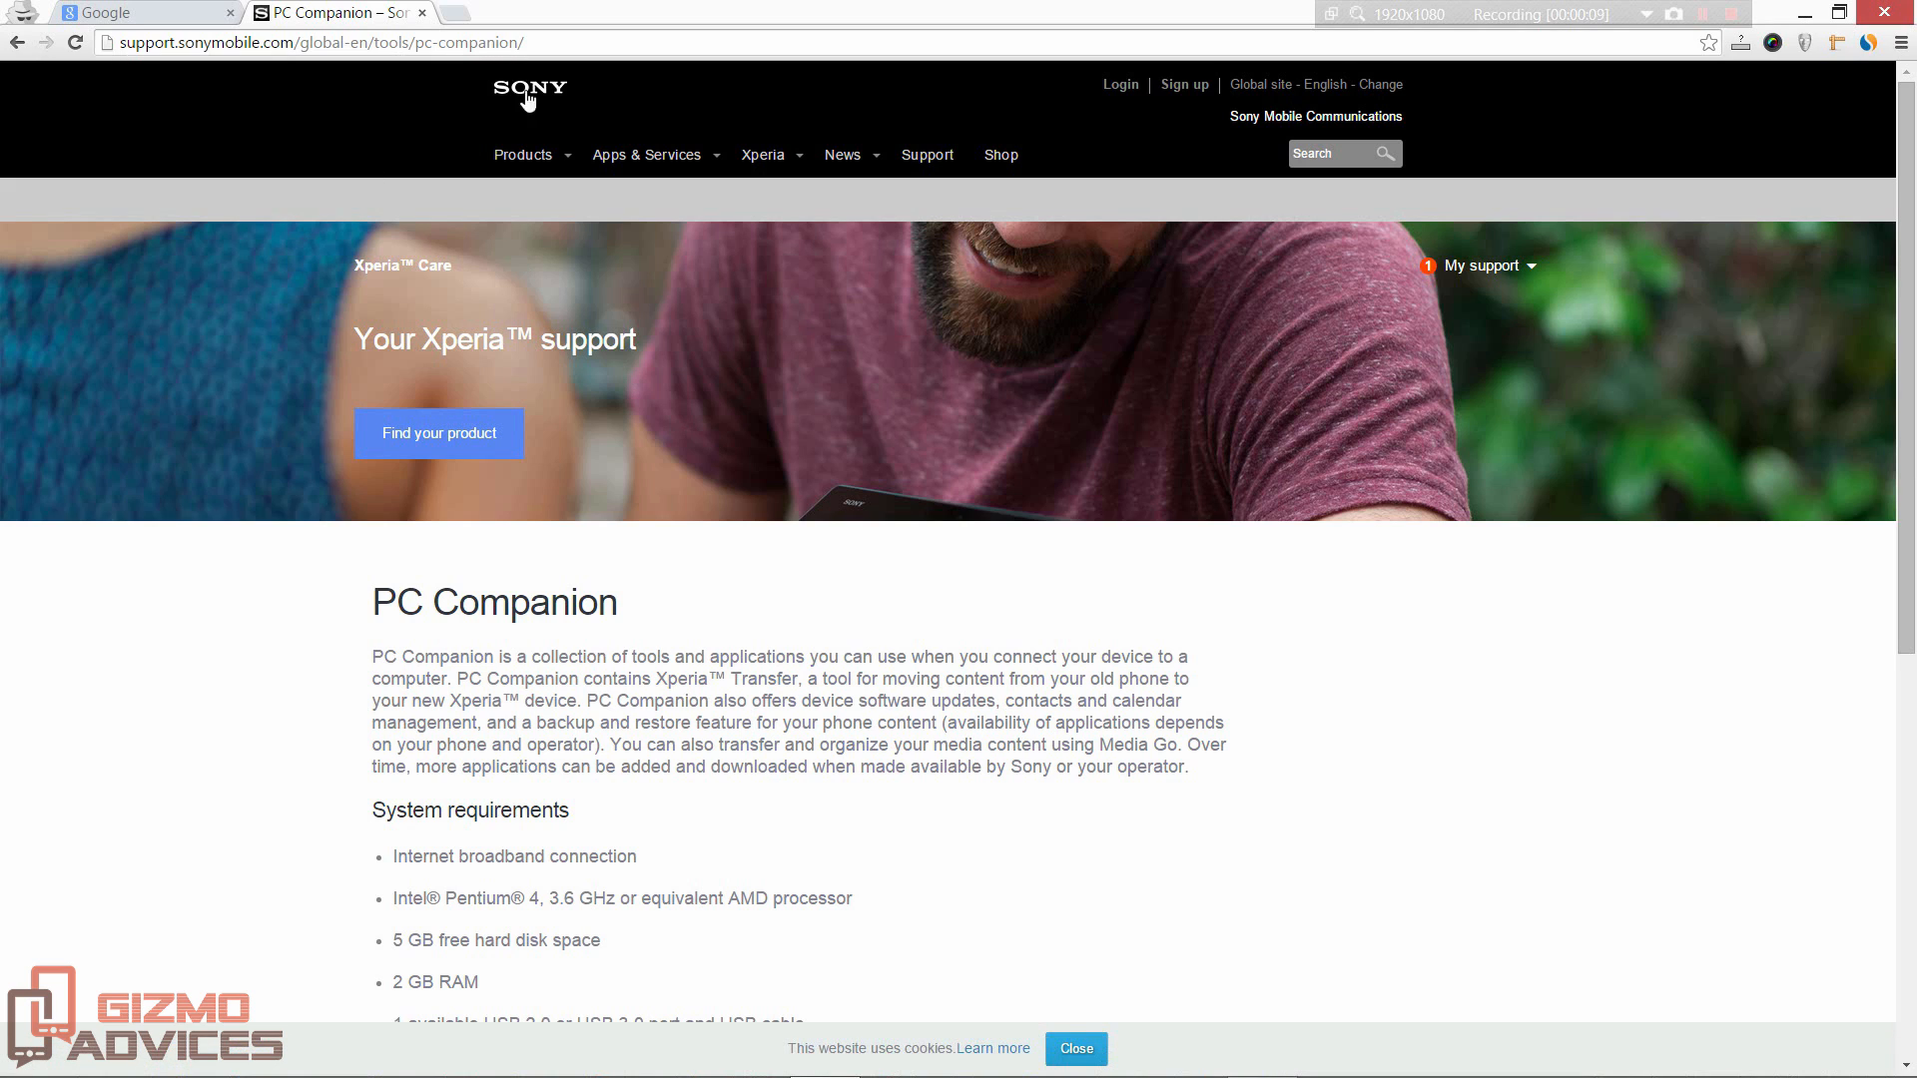
Scroll the PC Companion support page down to its system requirements
scroll(down, 3)
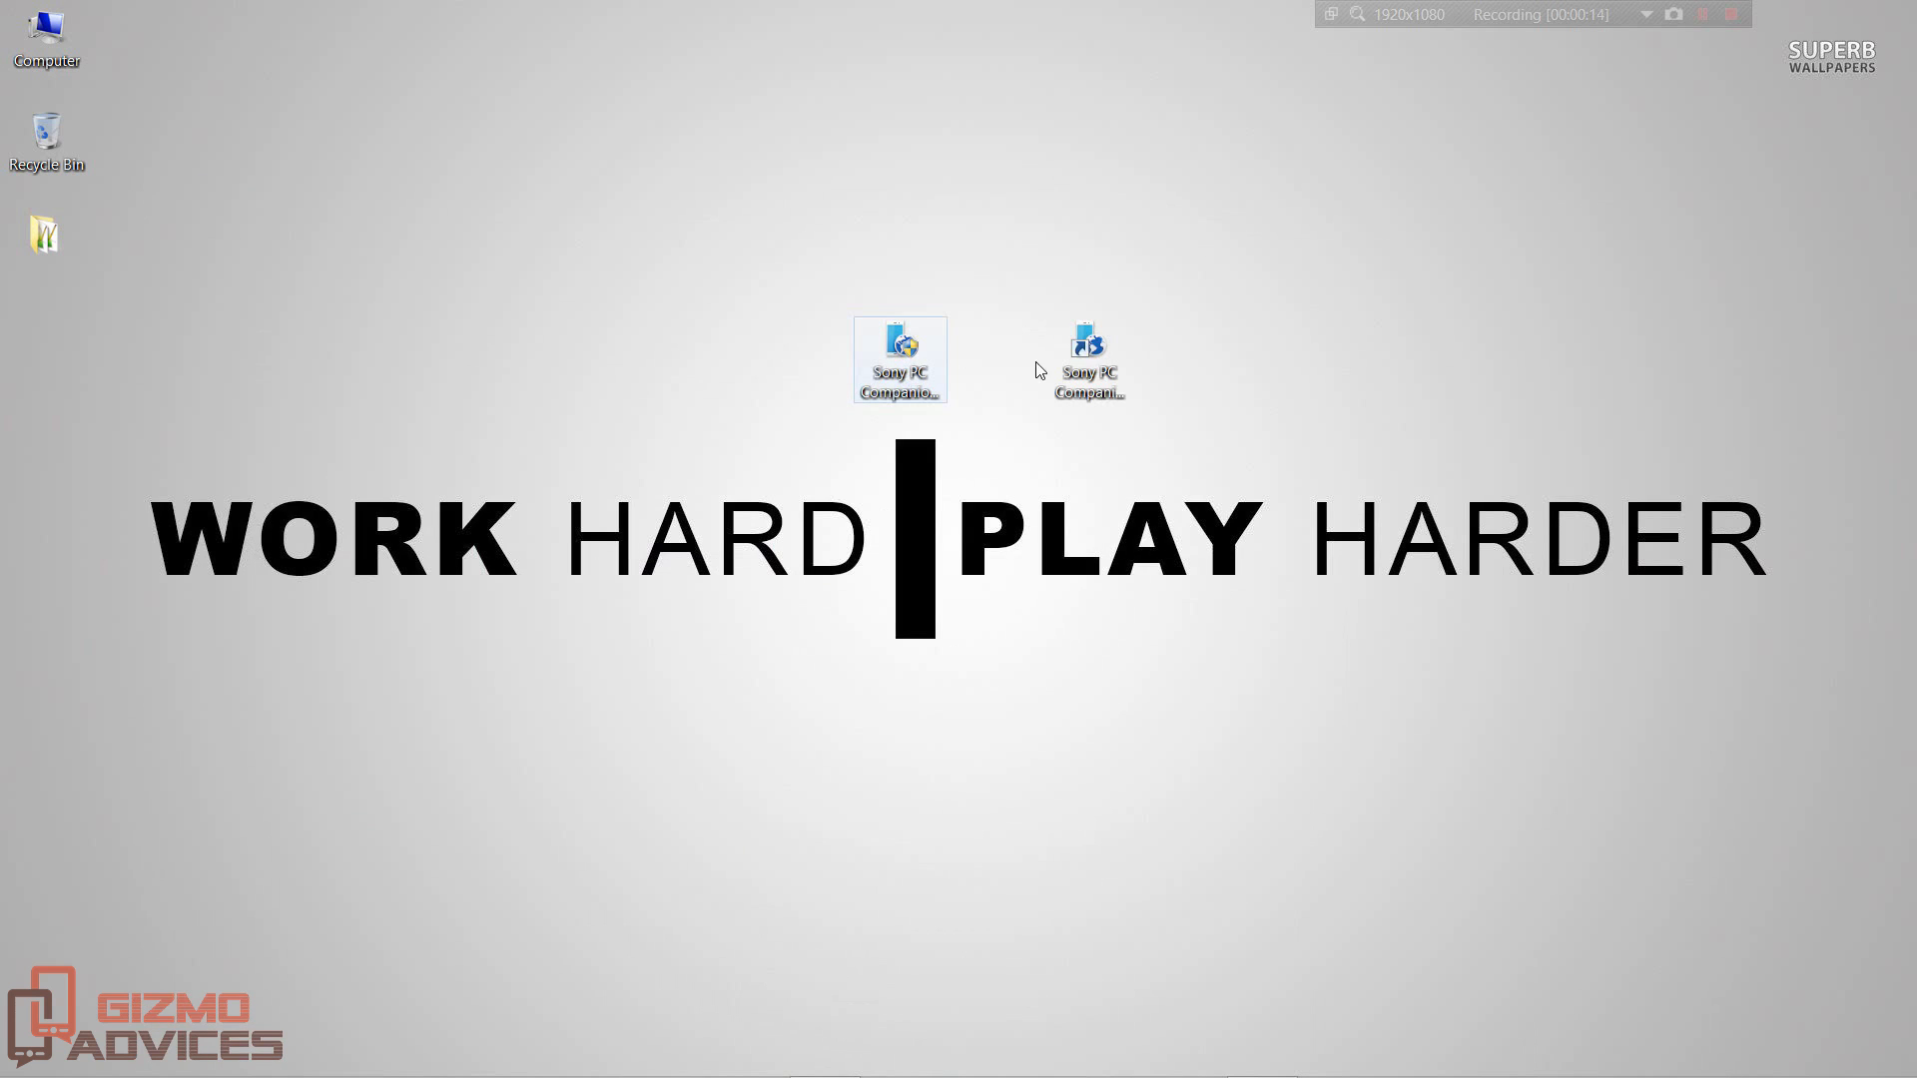
Launch Sony PC Companion from its desktop shortcut
double_click(898, 359)
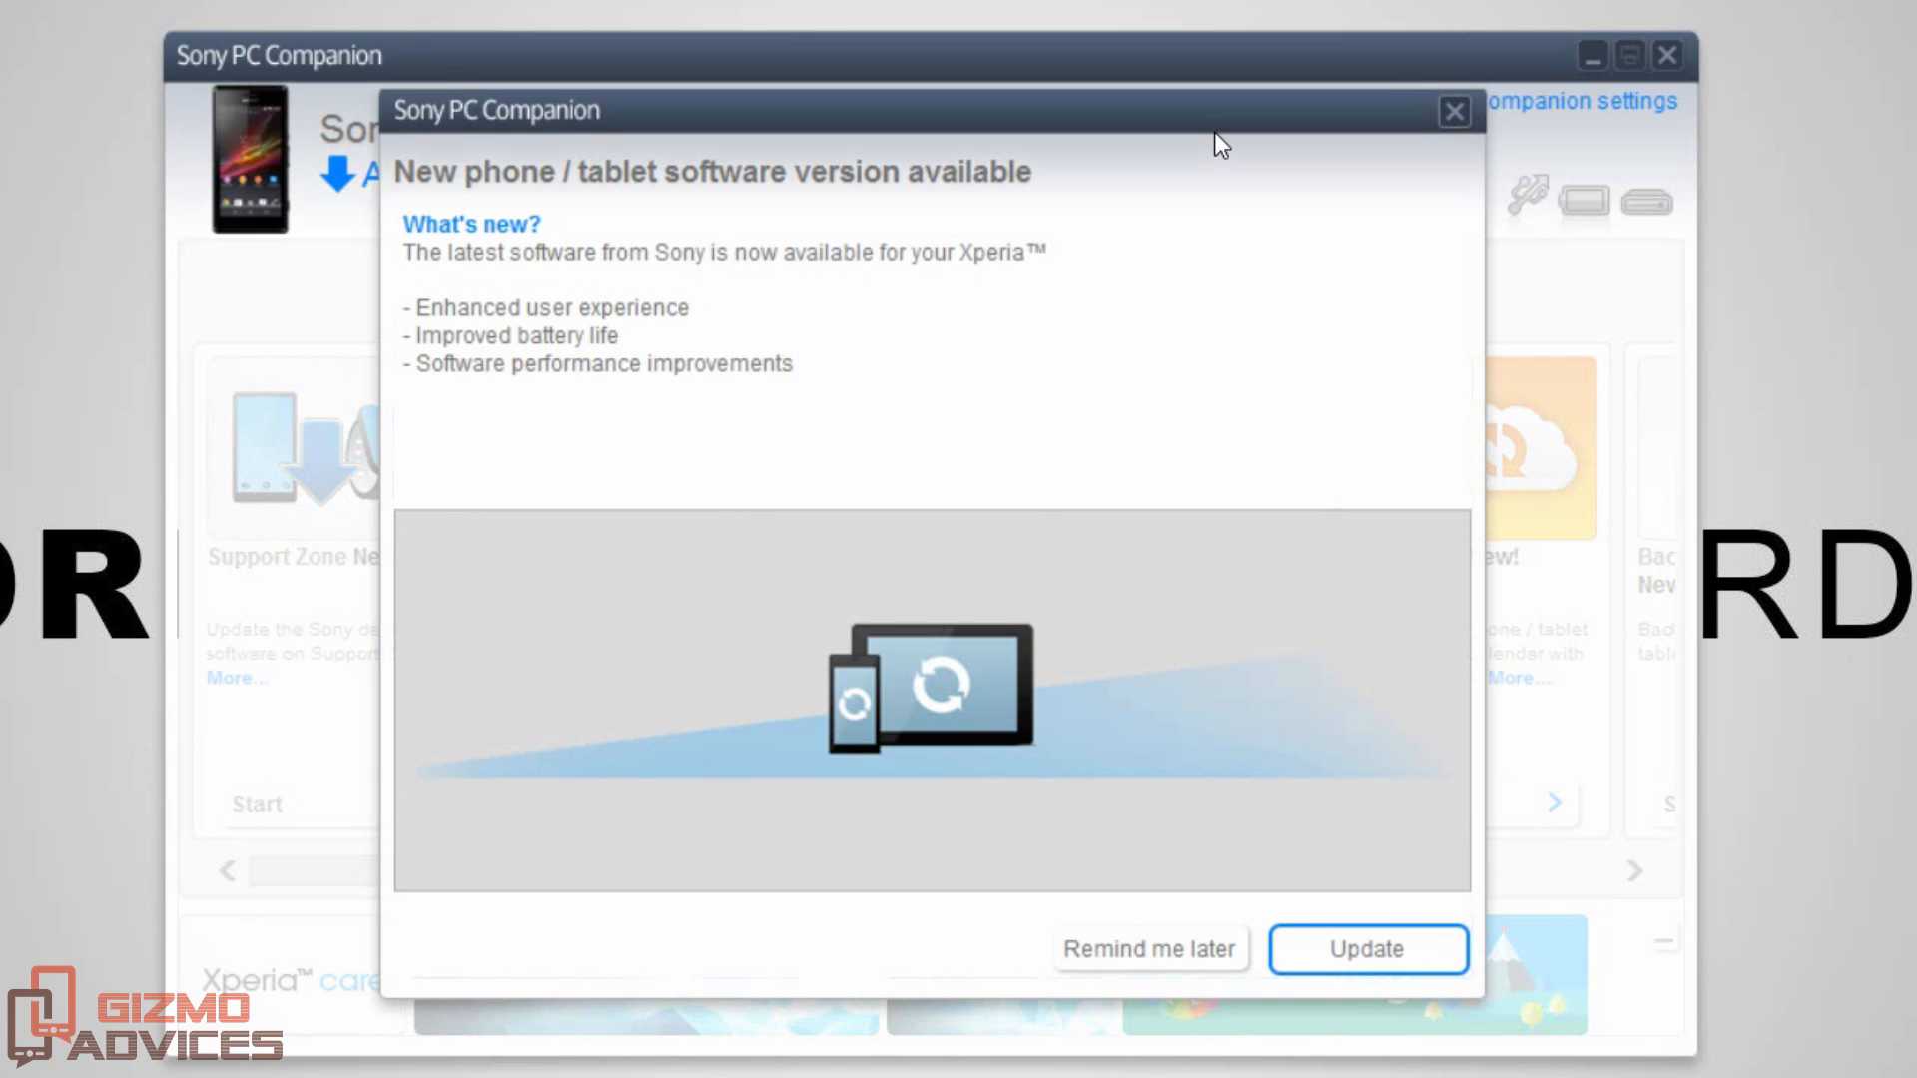
mouse_move(518, 200)
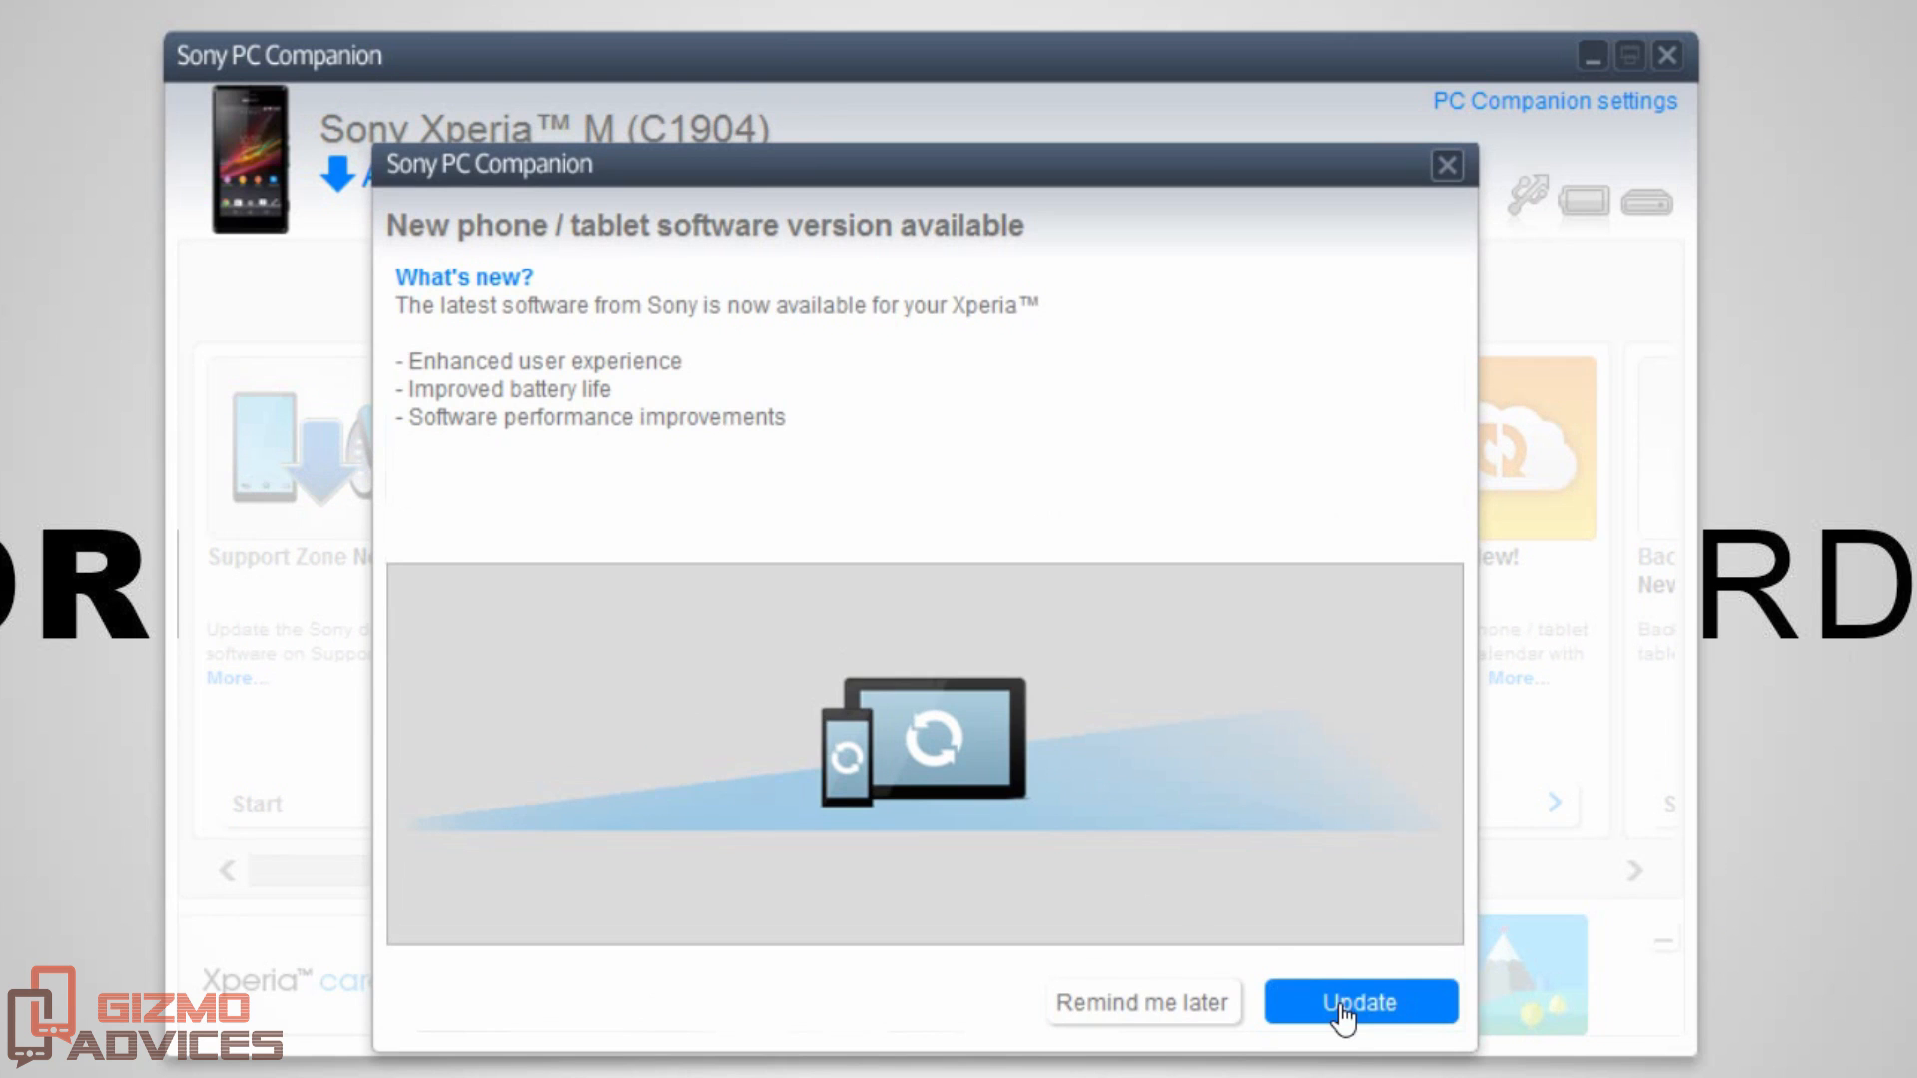
Accept the new phone software update and continue past the power-outlet requirement
click(1357, 1002)
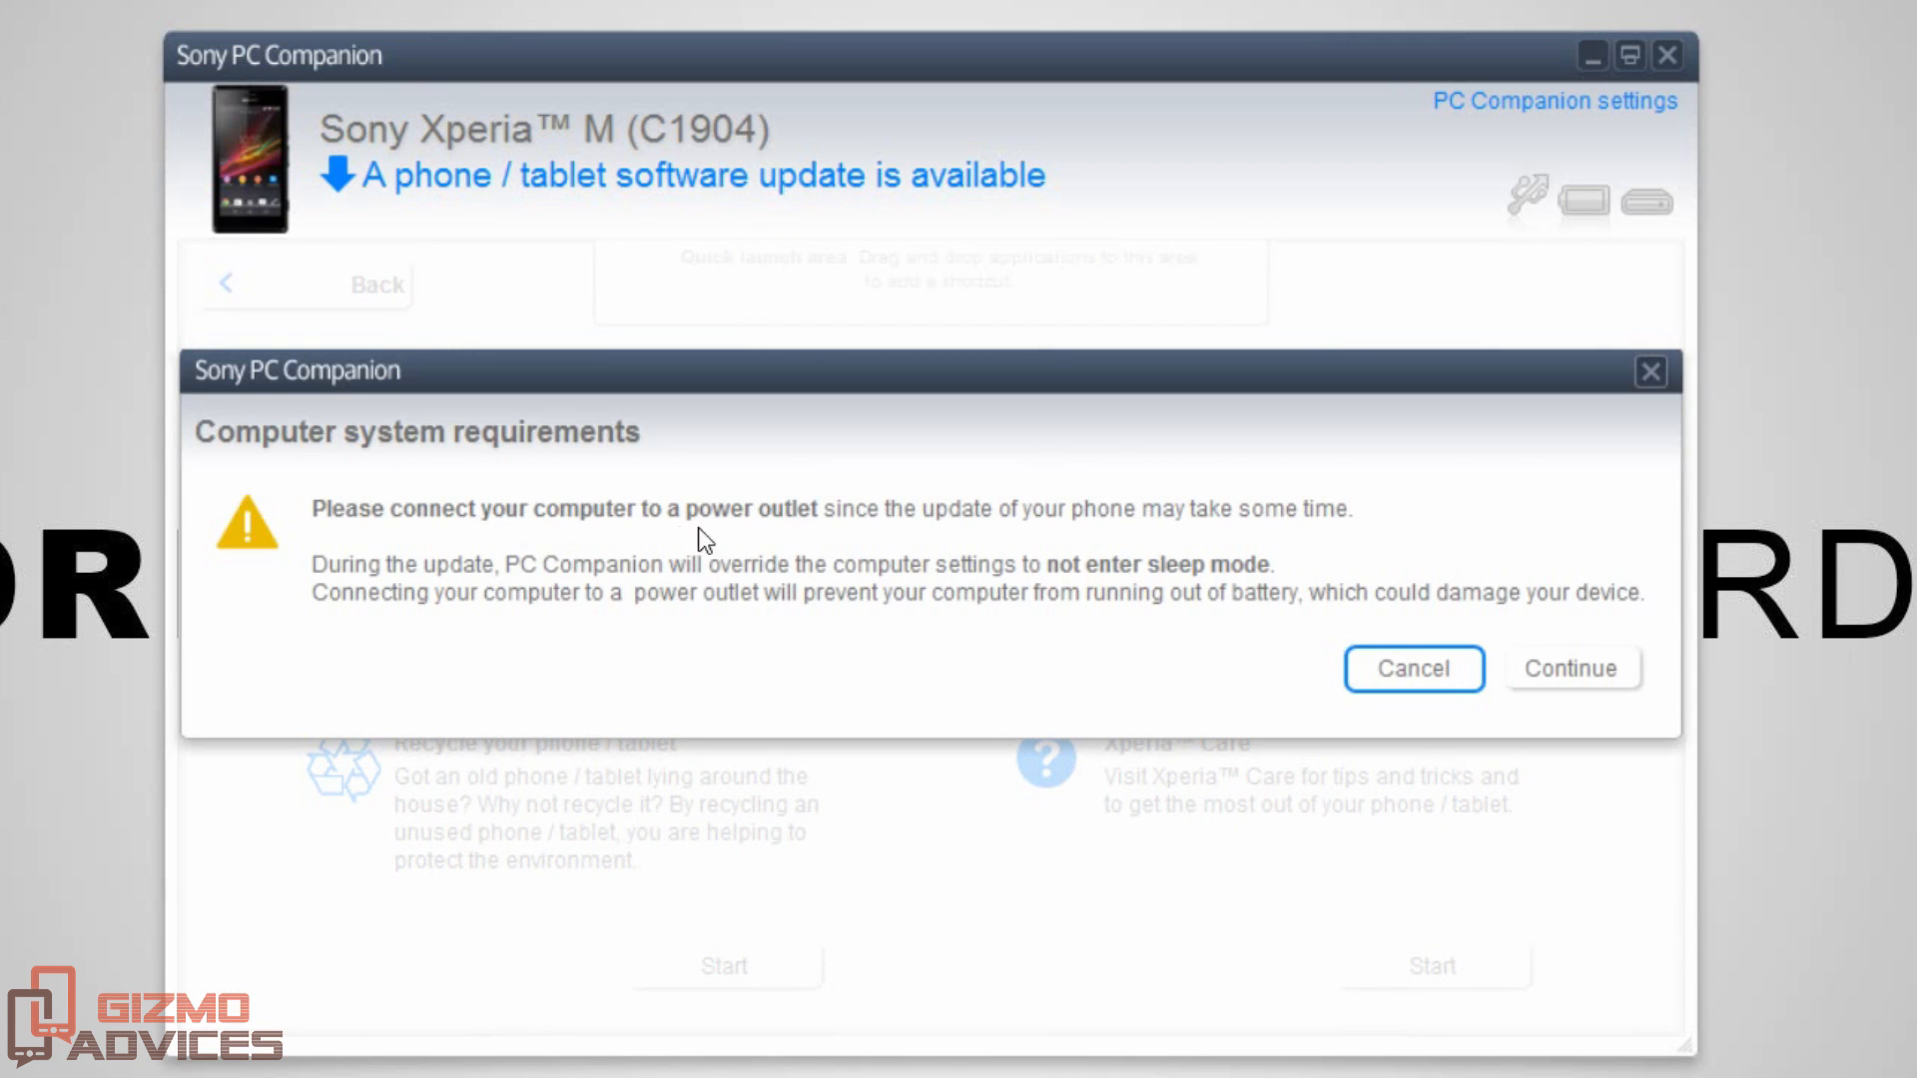
click(1569, 669)
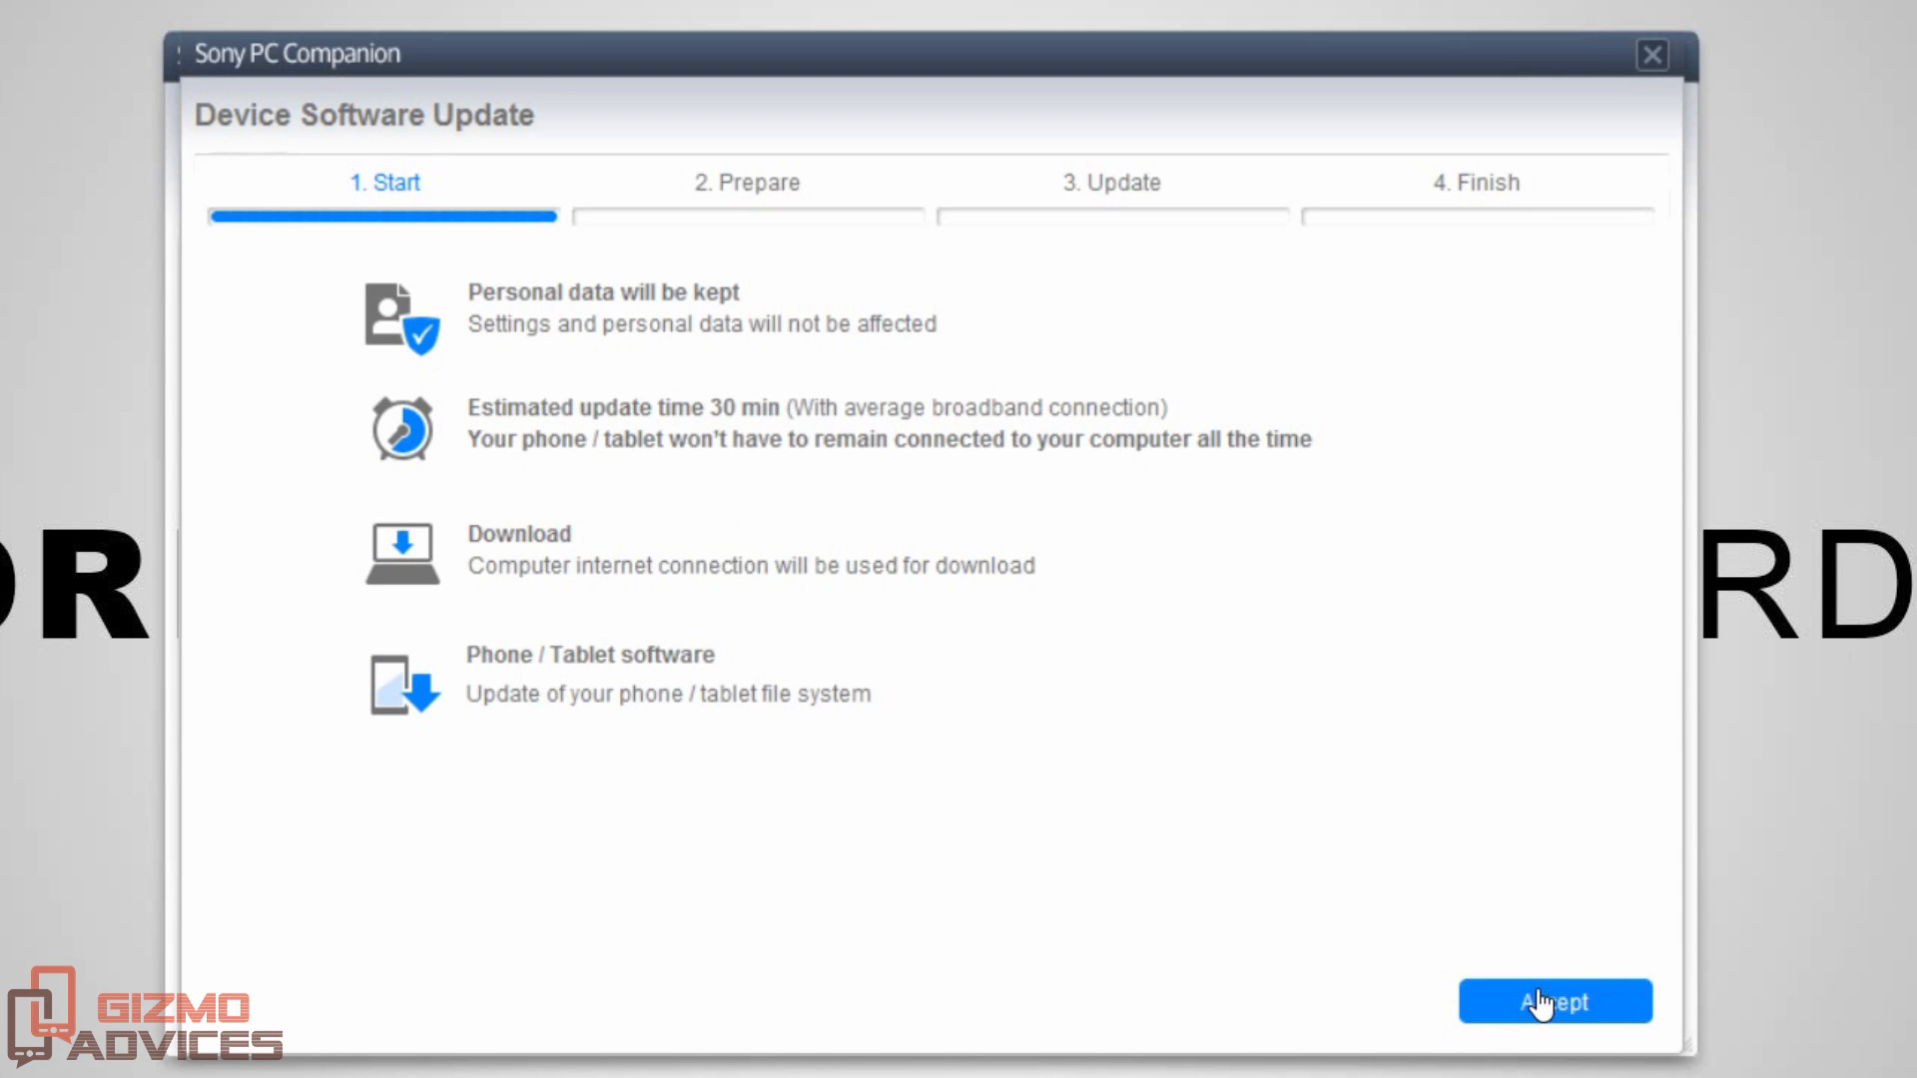
Accept the update terms and allow the phone to disconnect during preparation
click(1553, 1001)
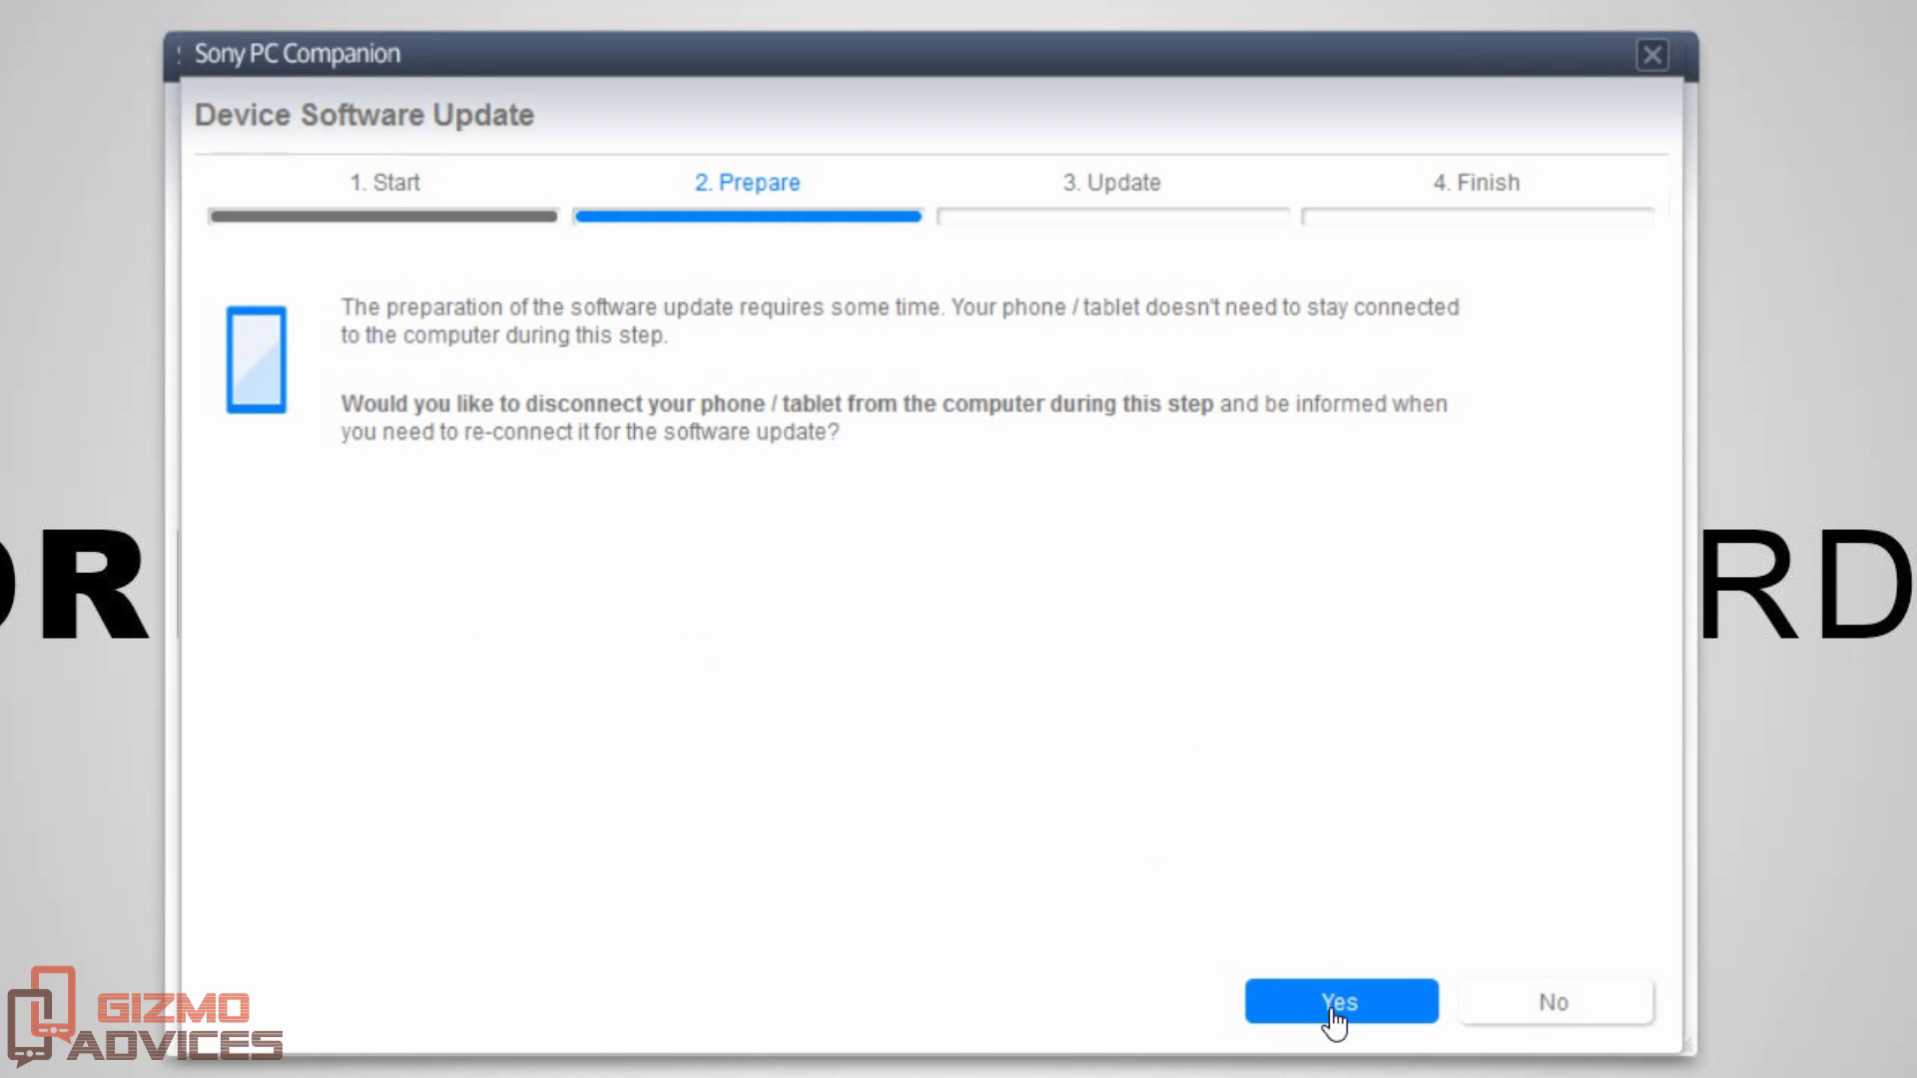
click(1340, 1002)
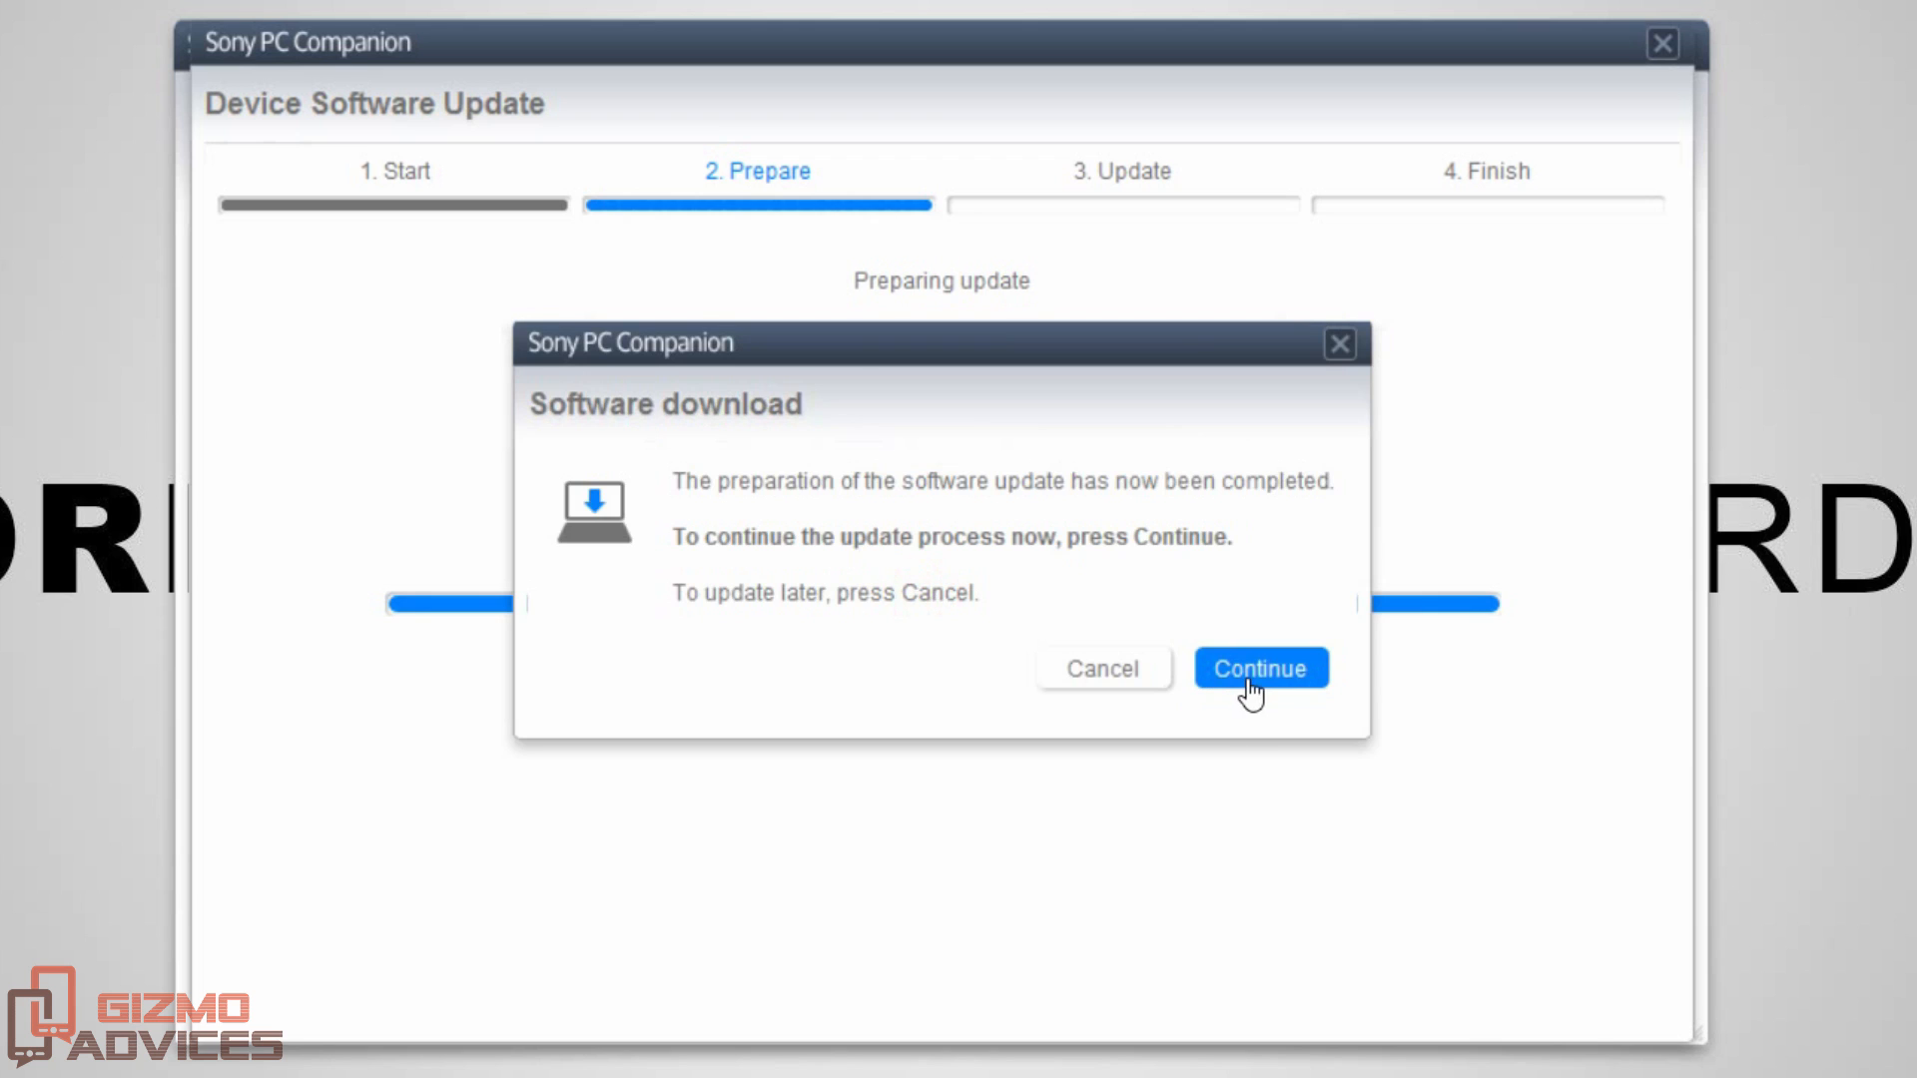
Continue from the download prompt, tick 'I have read and understood', and proceed
click(1259, 667)
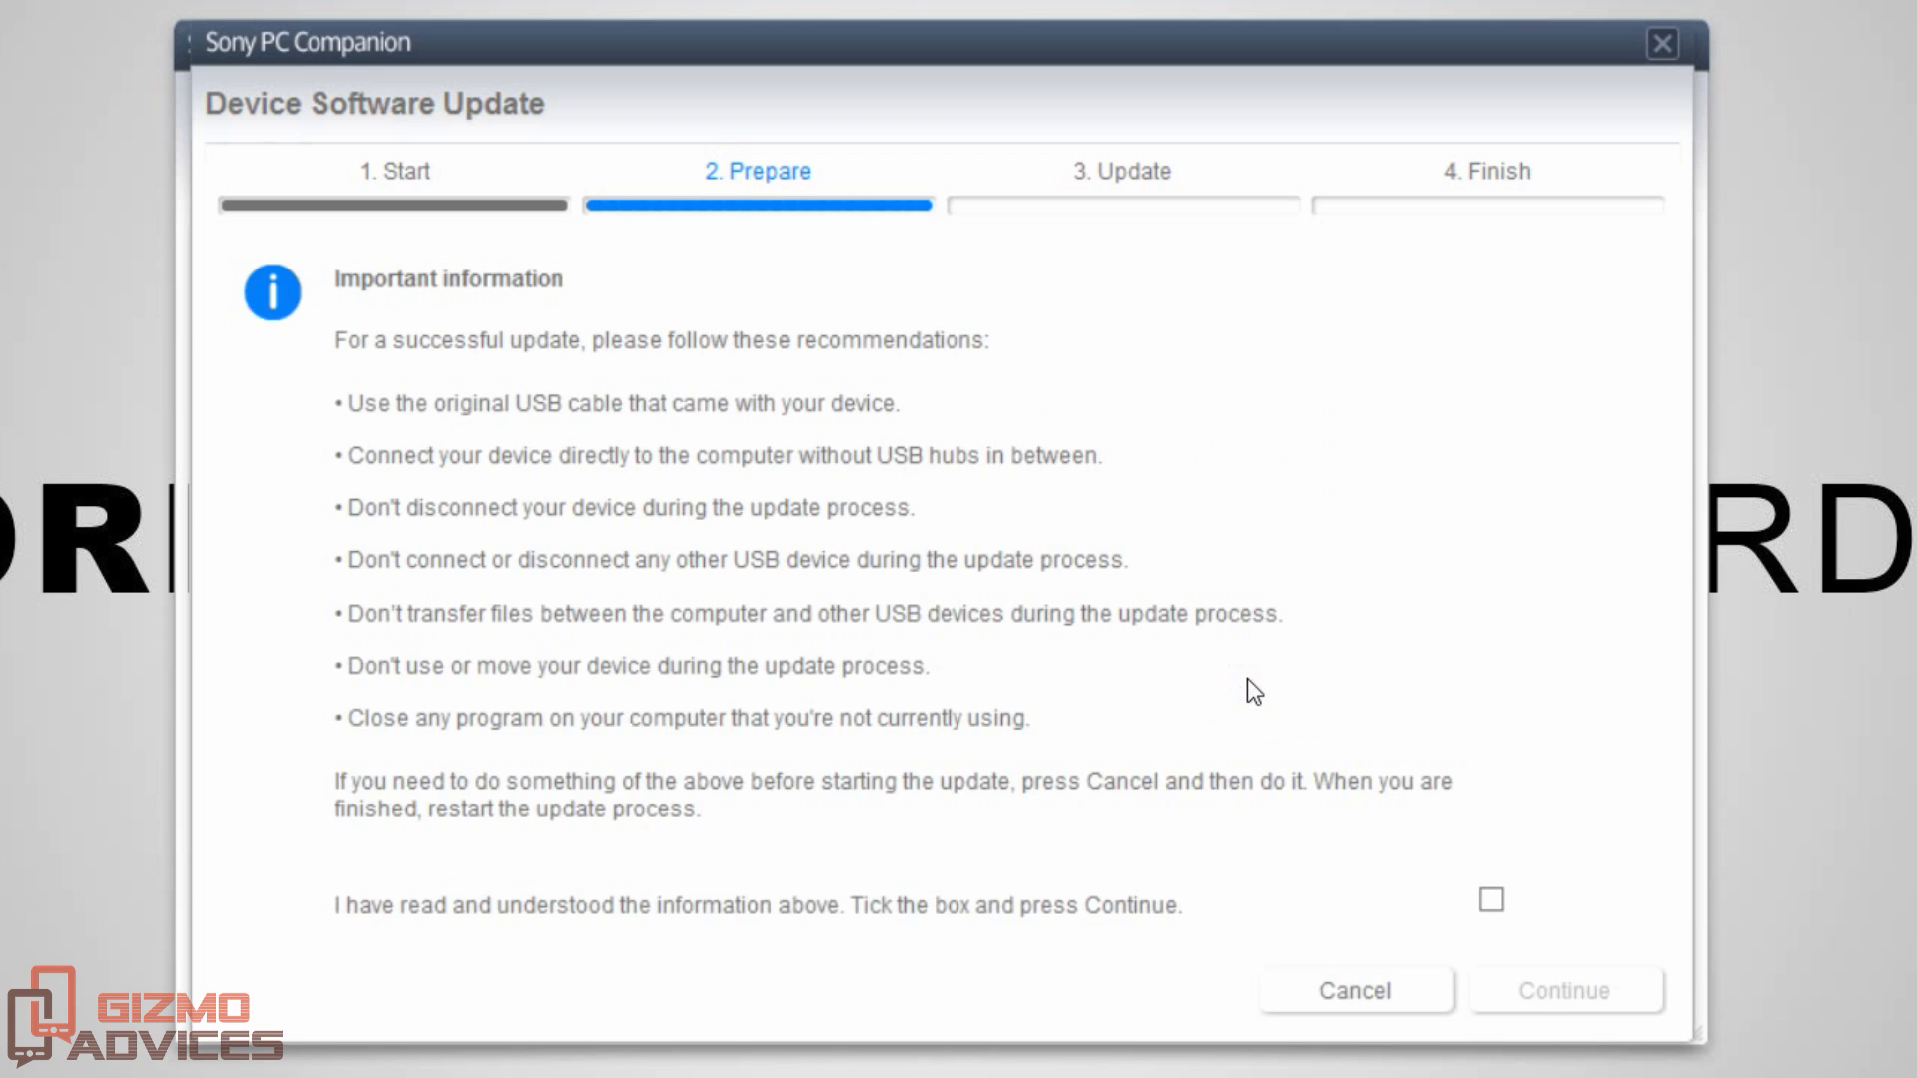
mouse_move(1040, 606)
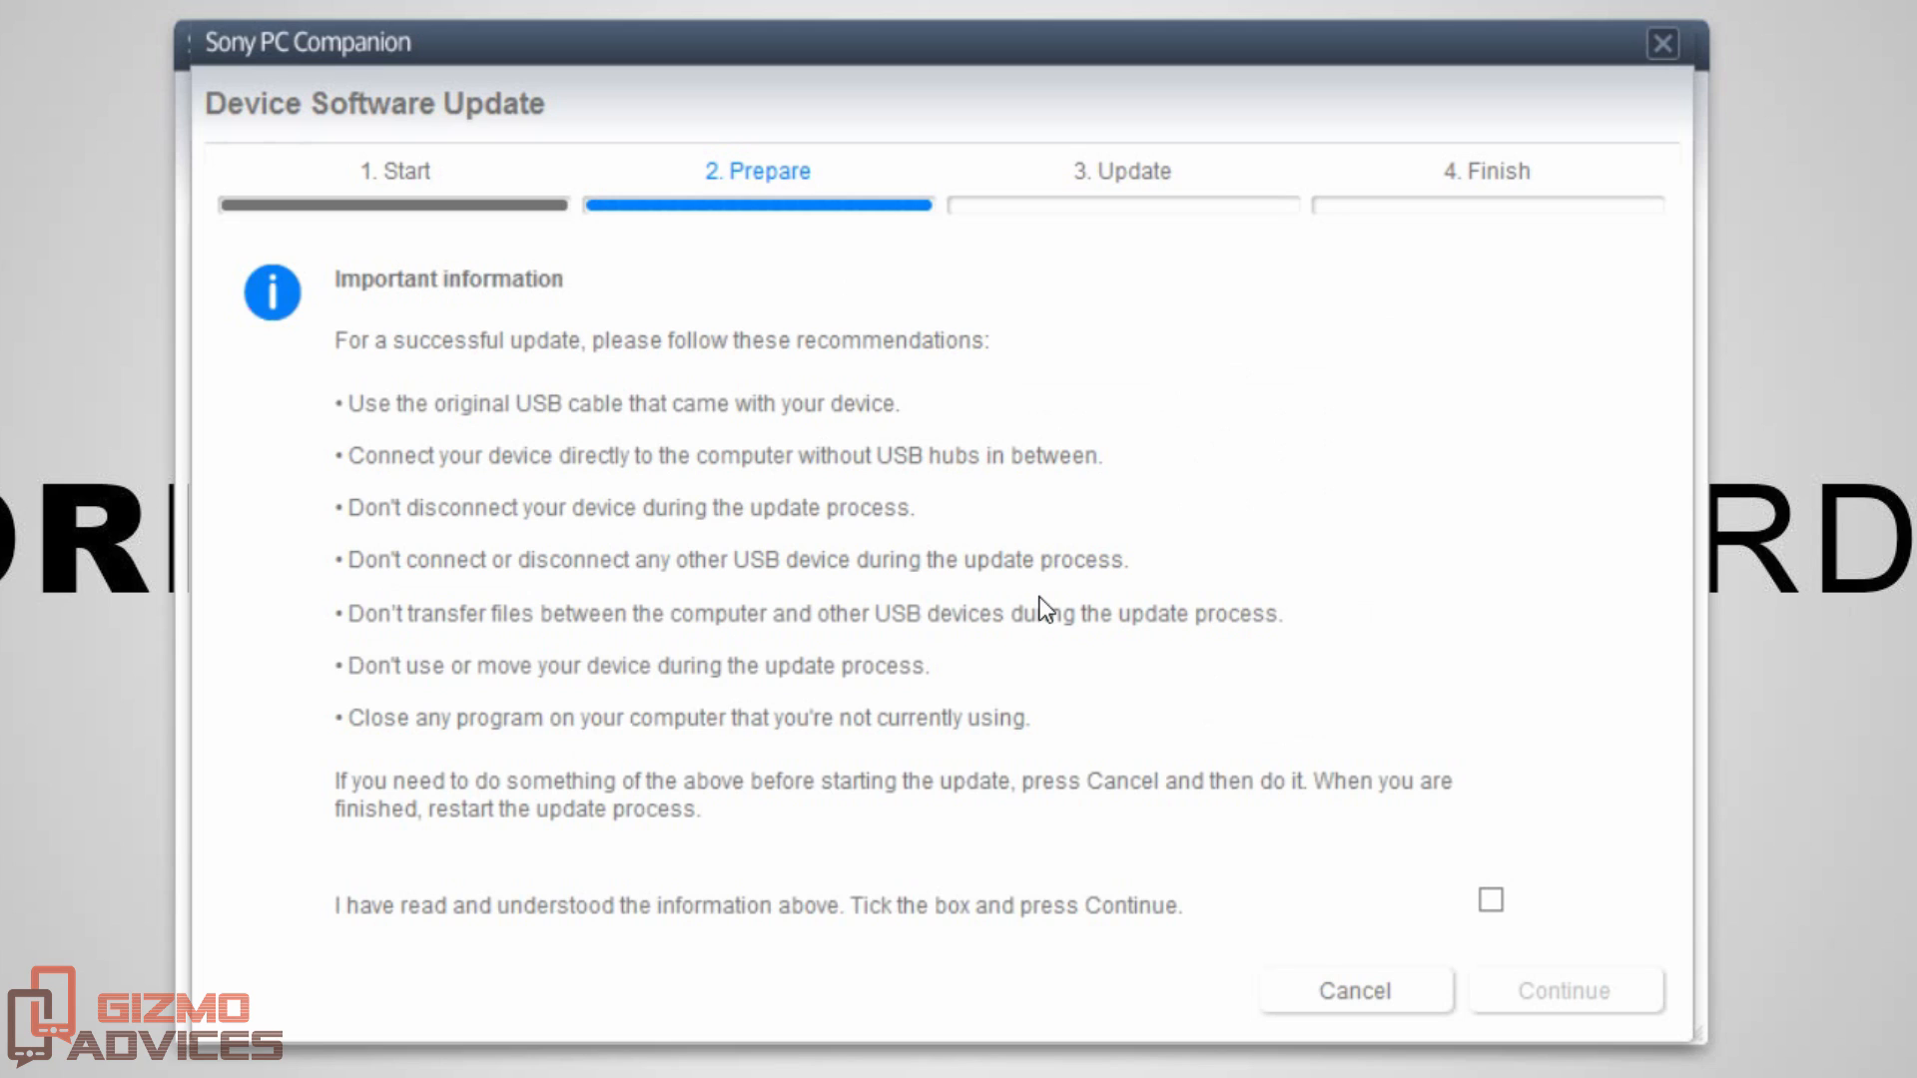
mouse_move(568, 354)
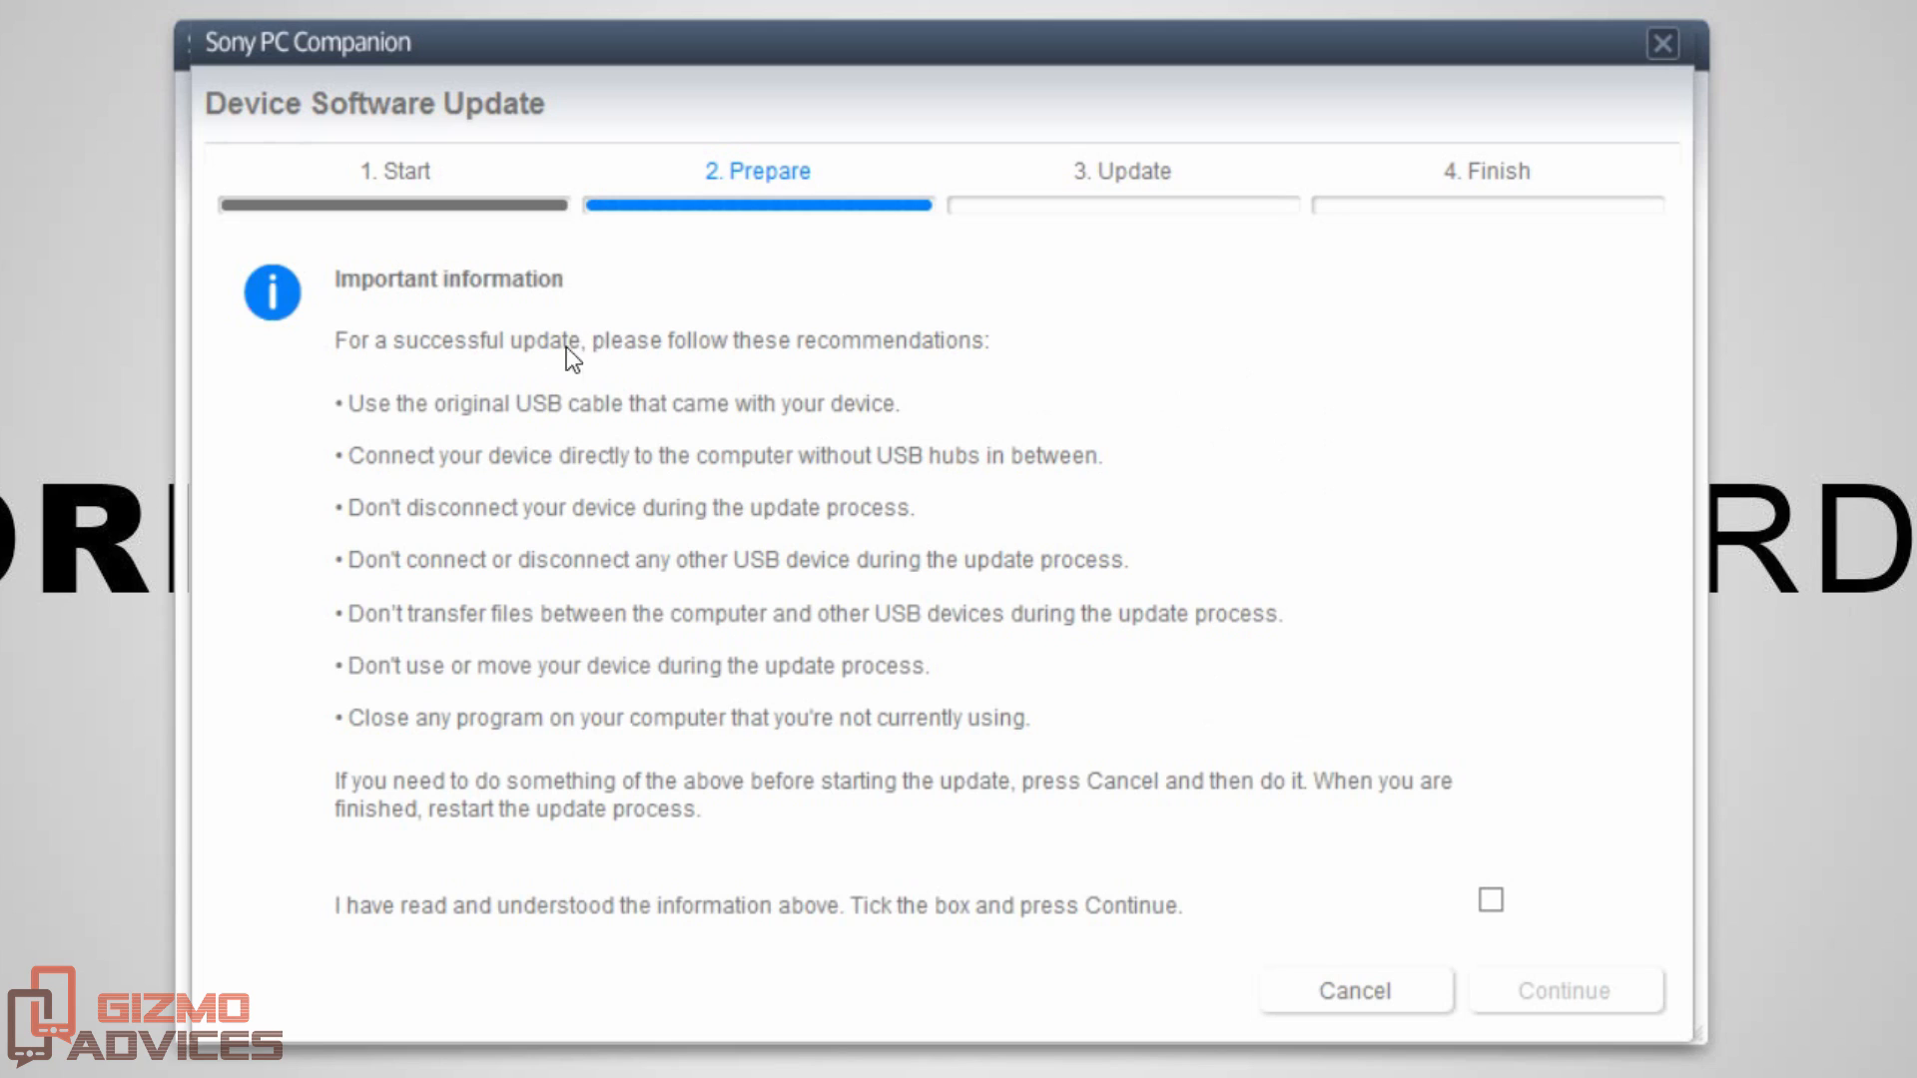
mouse_move(862, 403)
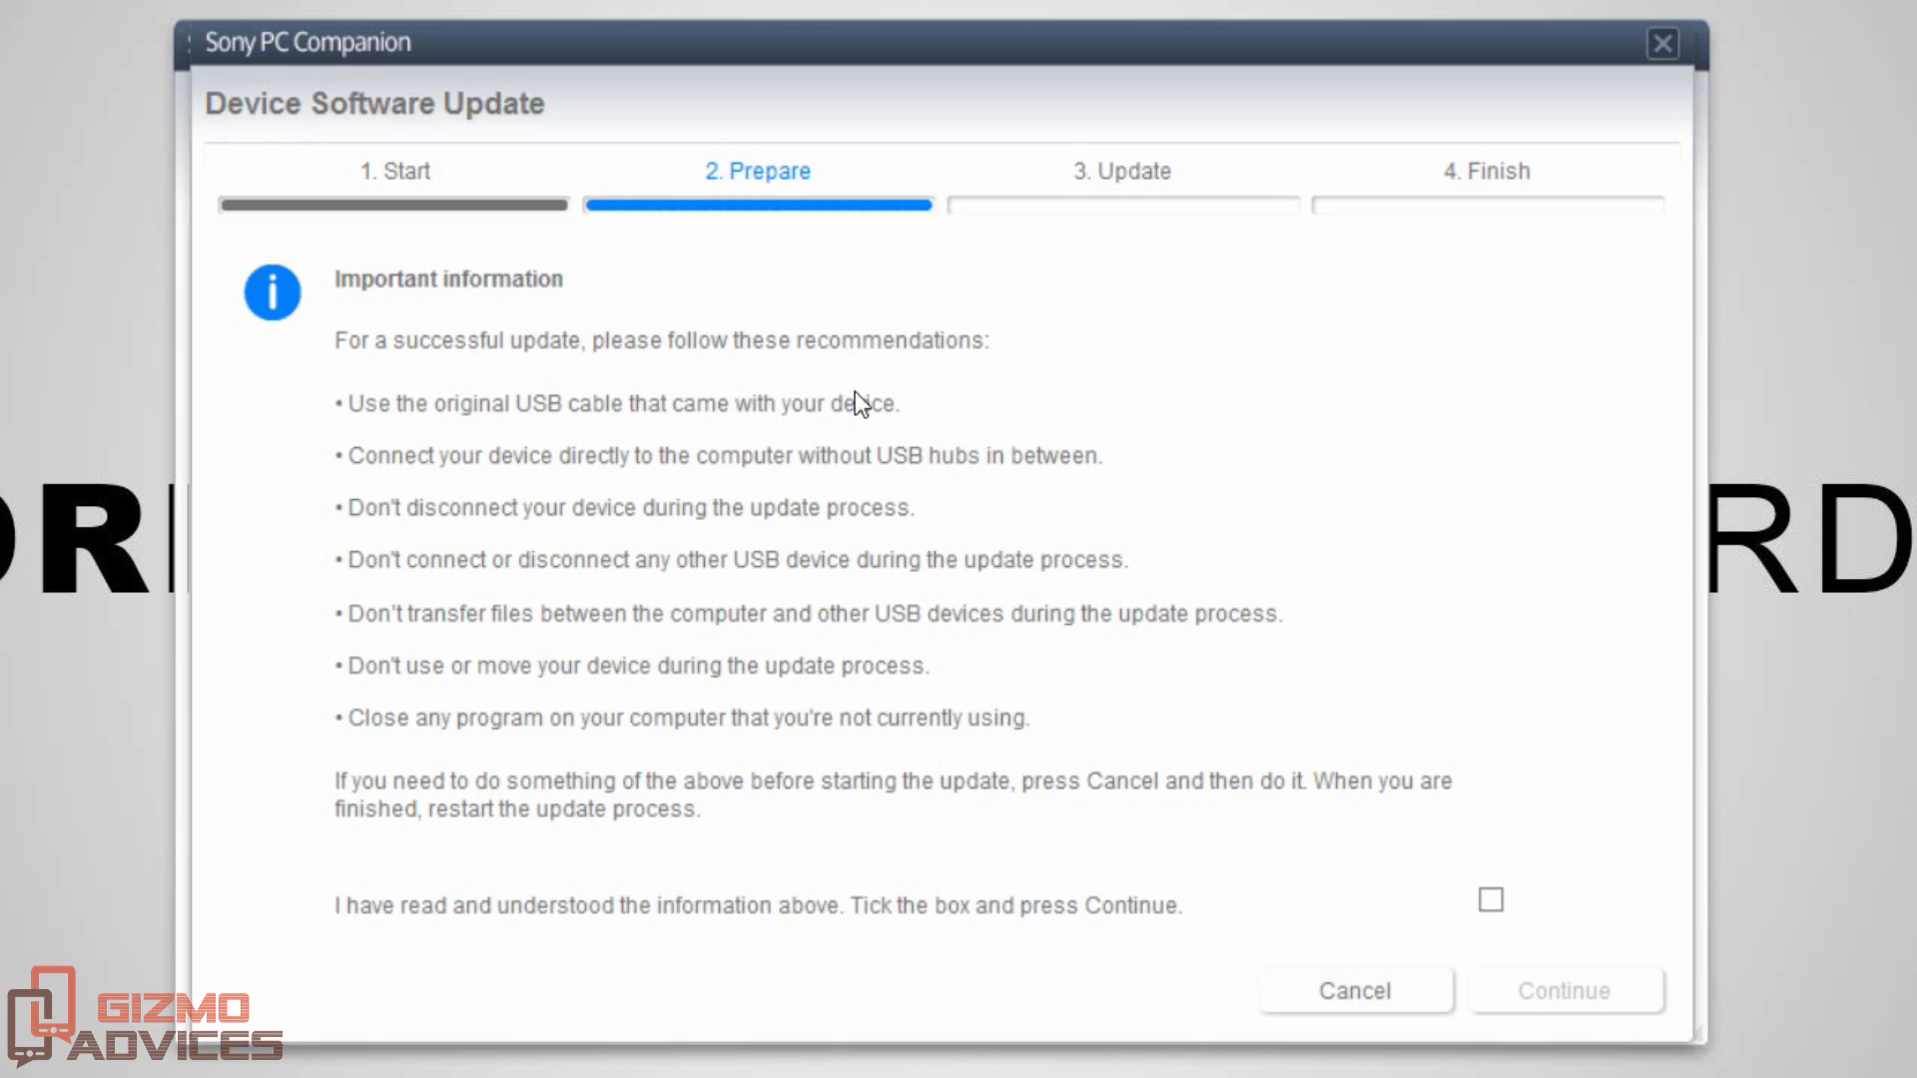
mouse_move(397, 440)
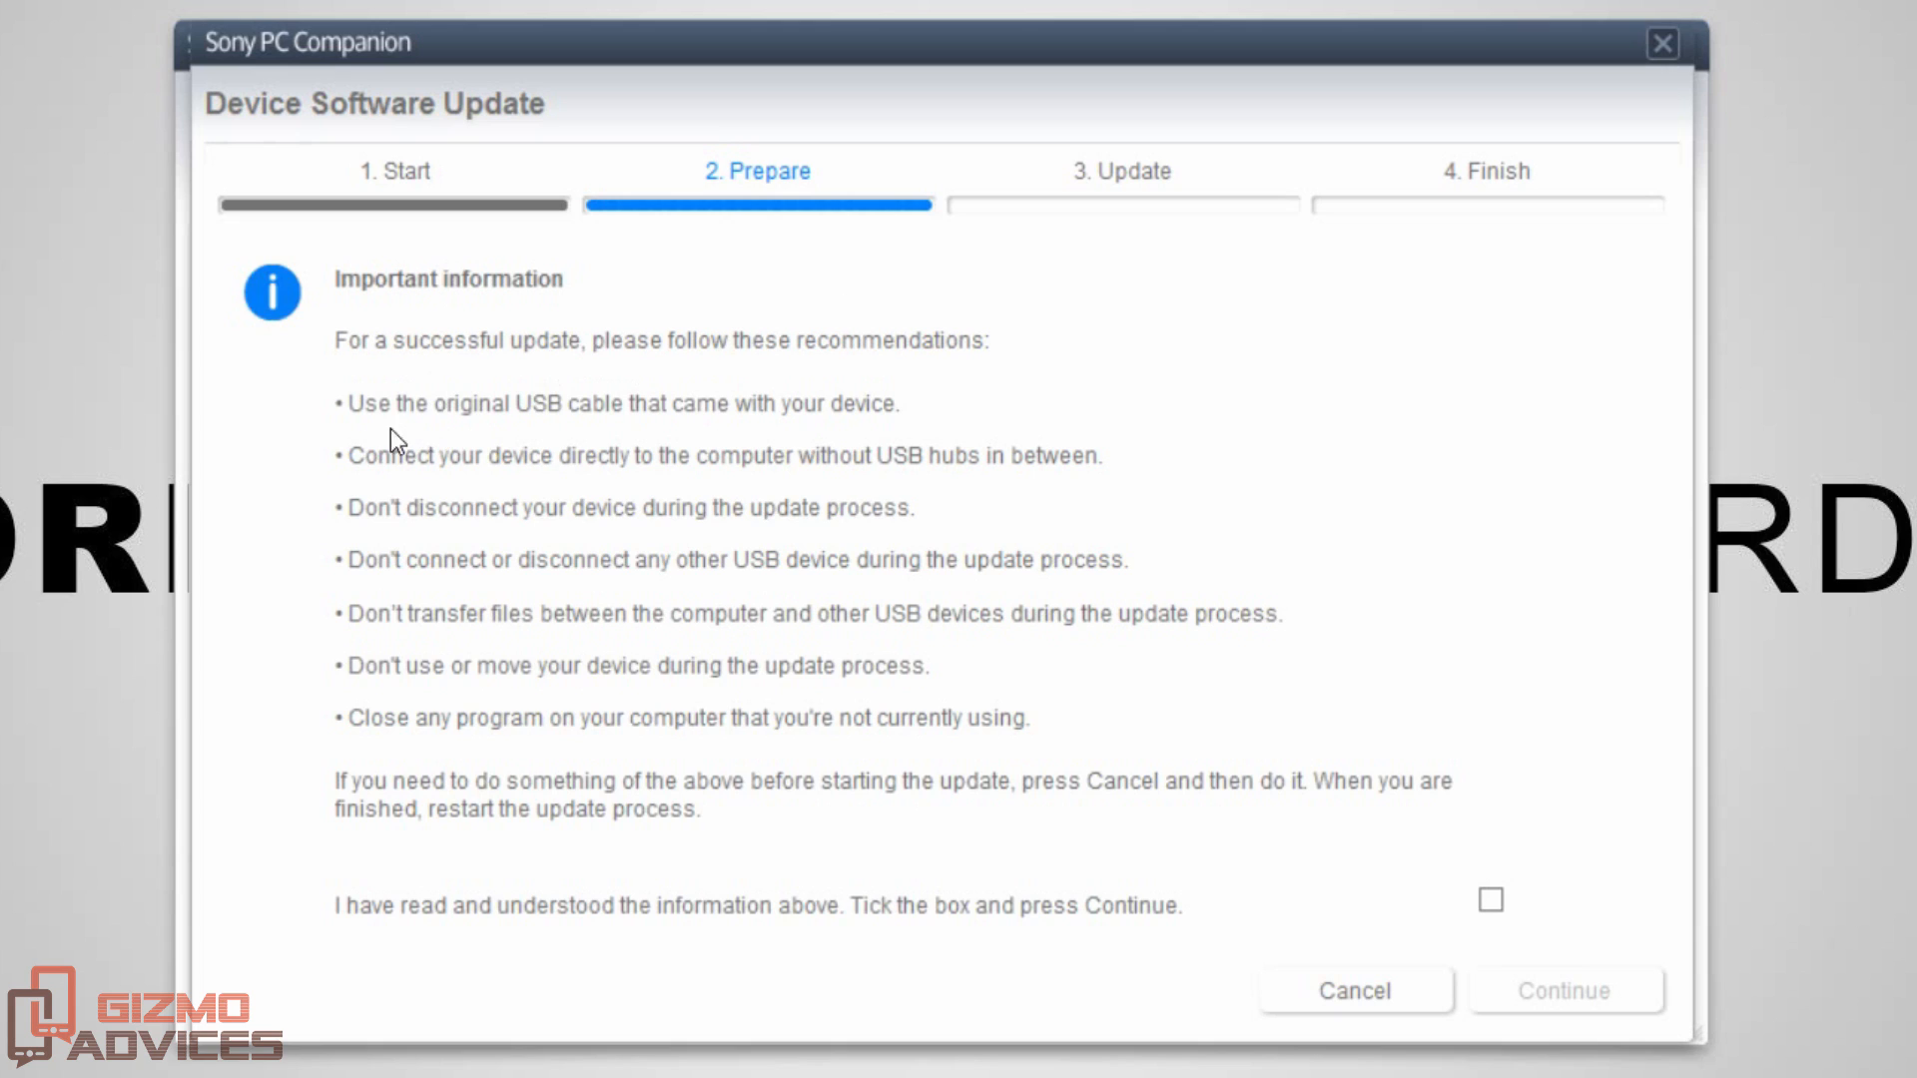
mouse_move(701, 522)
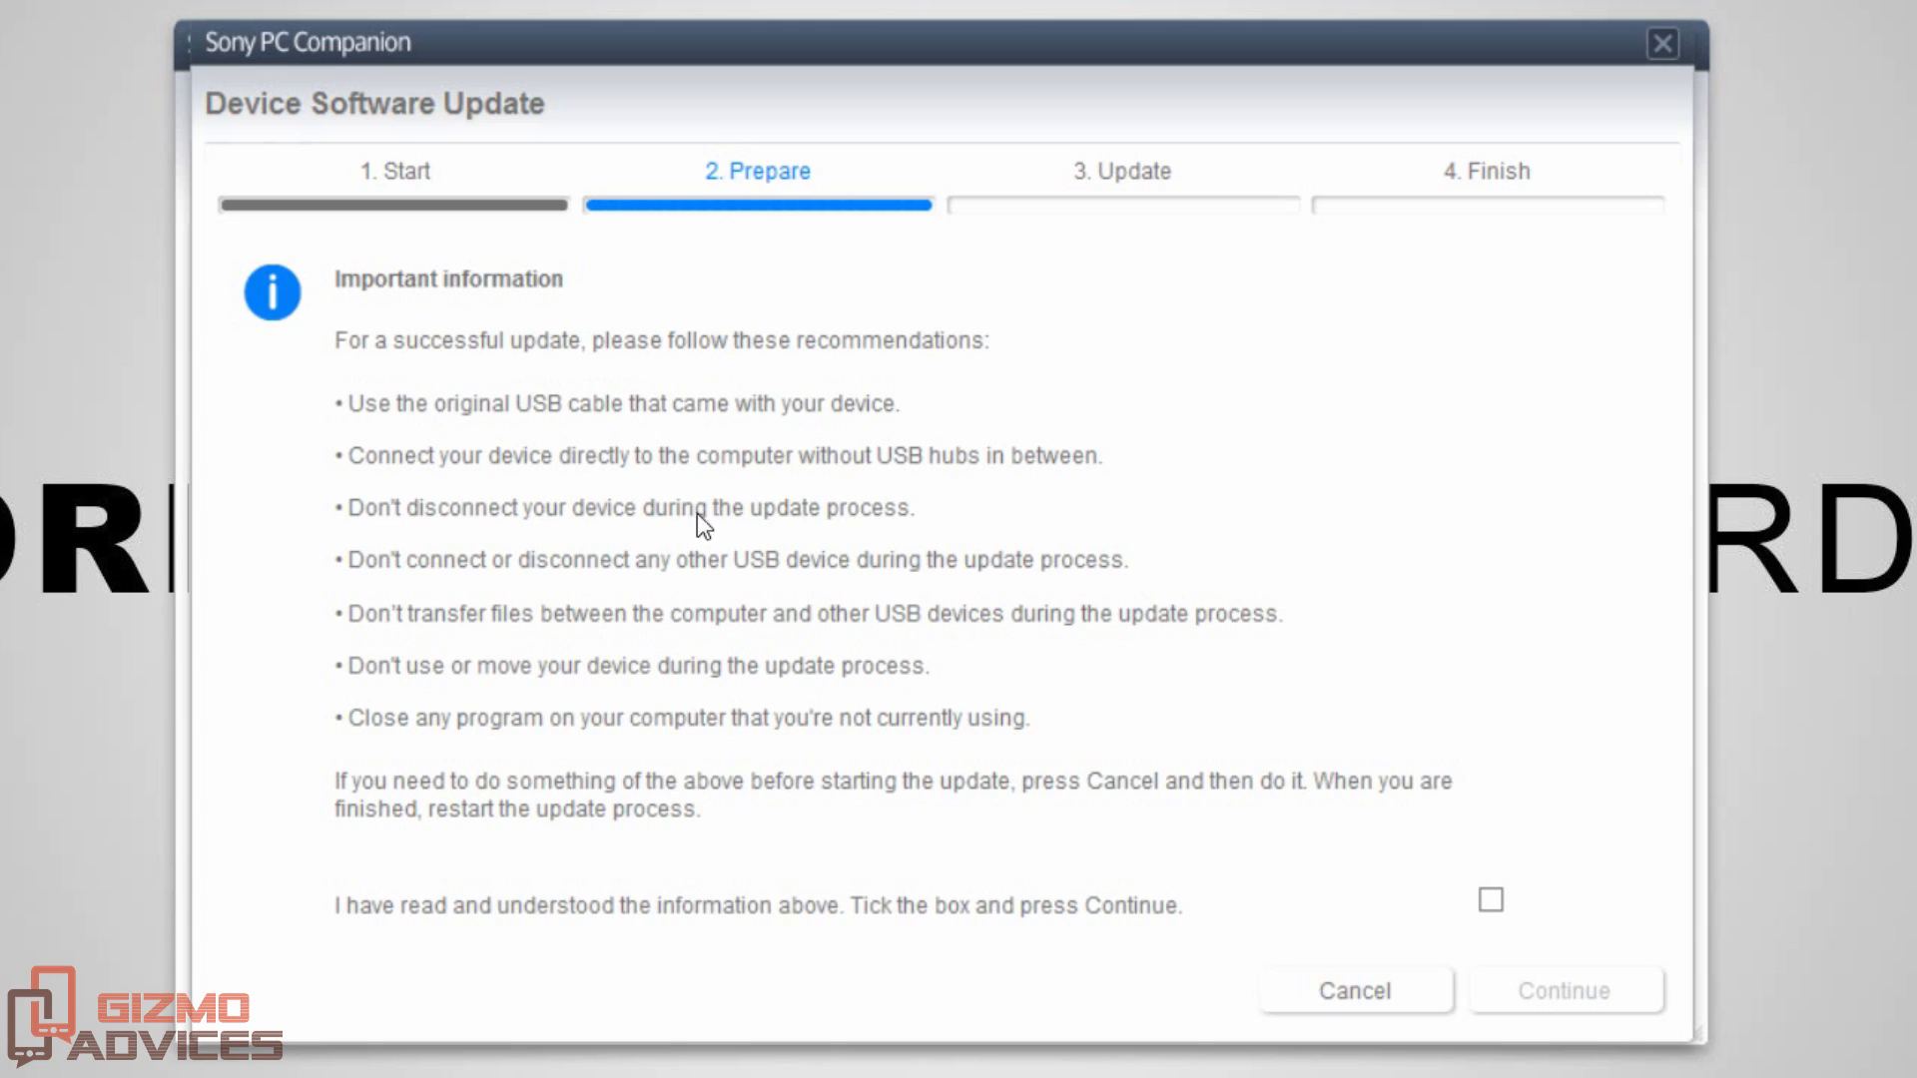
click(1487, 899)
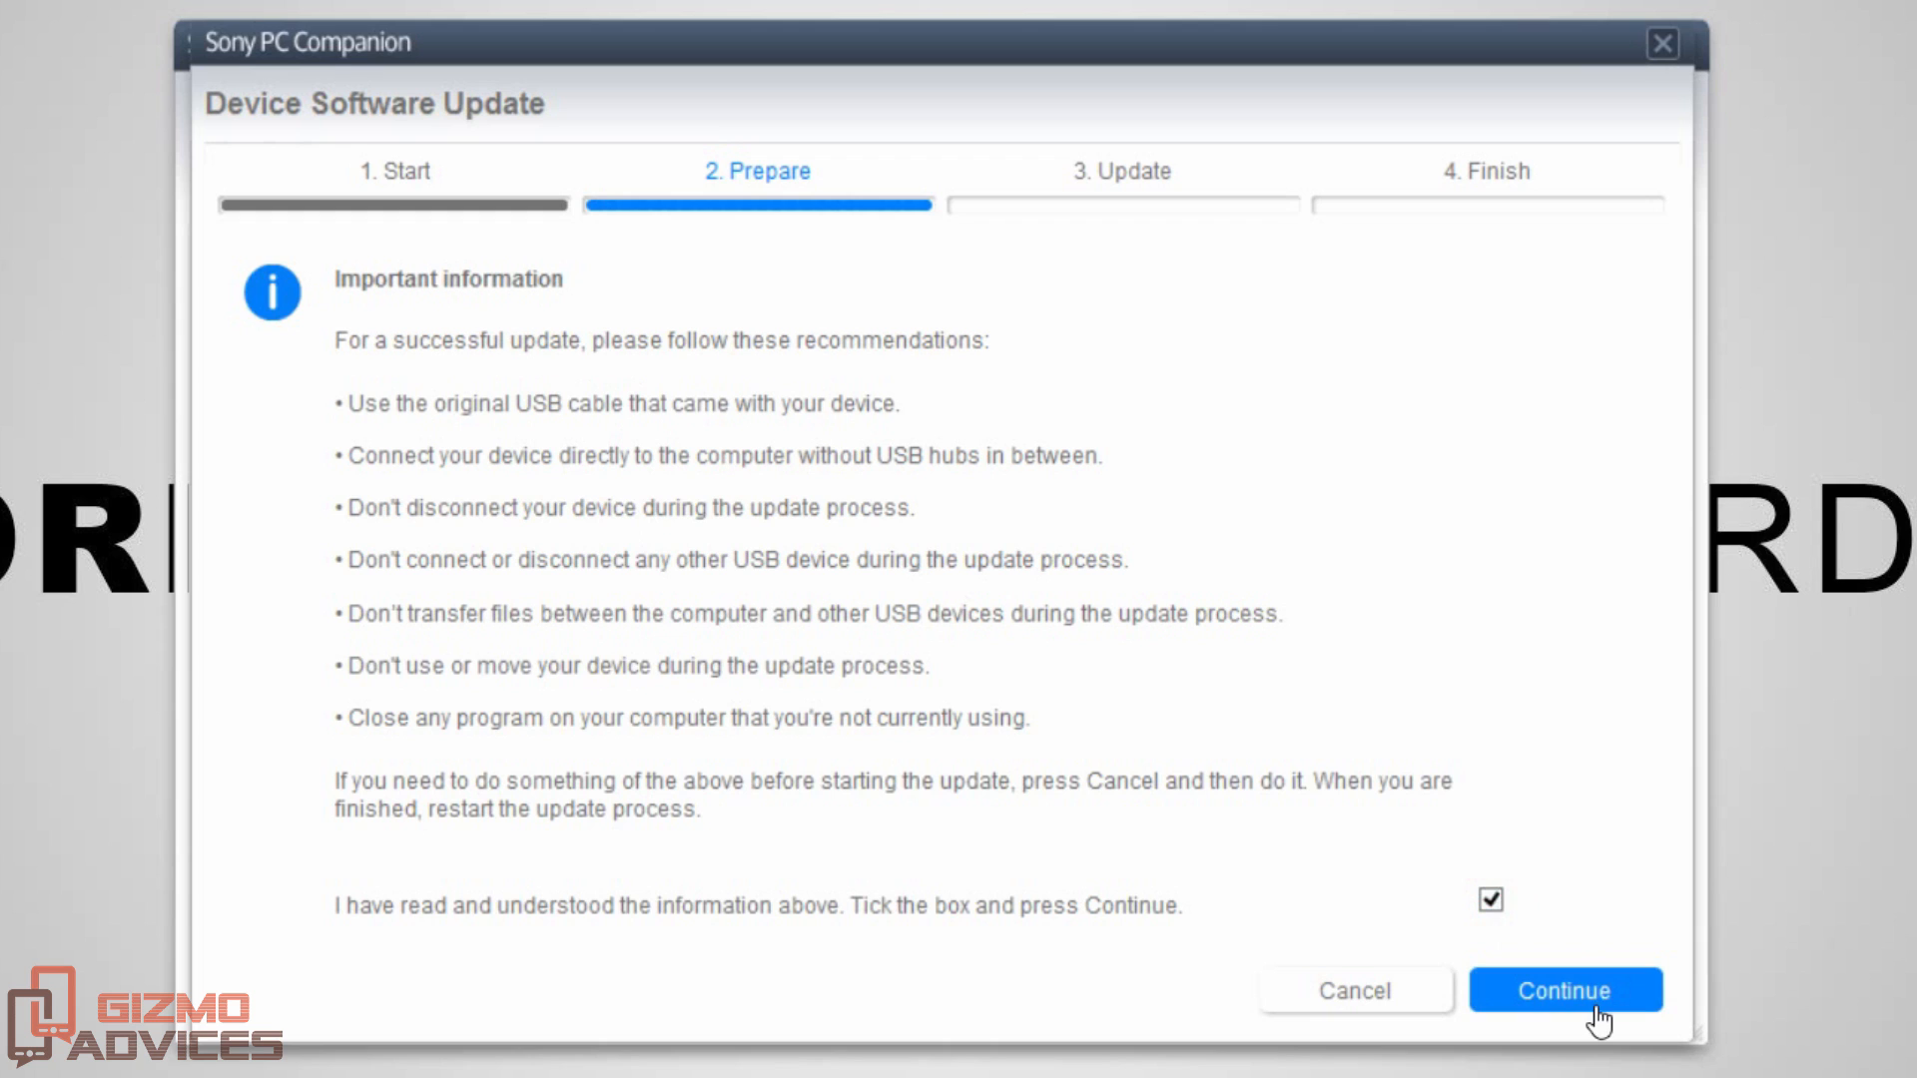
click(1566, 990)
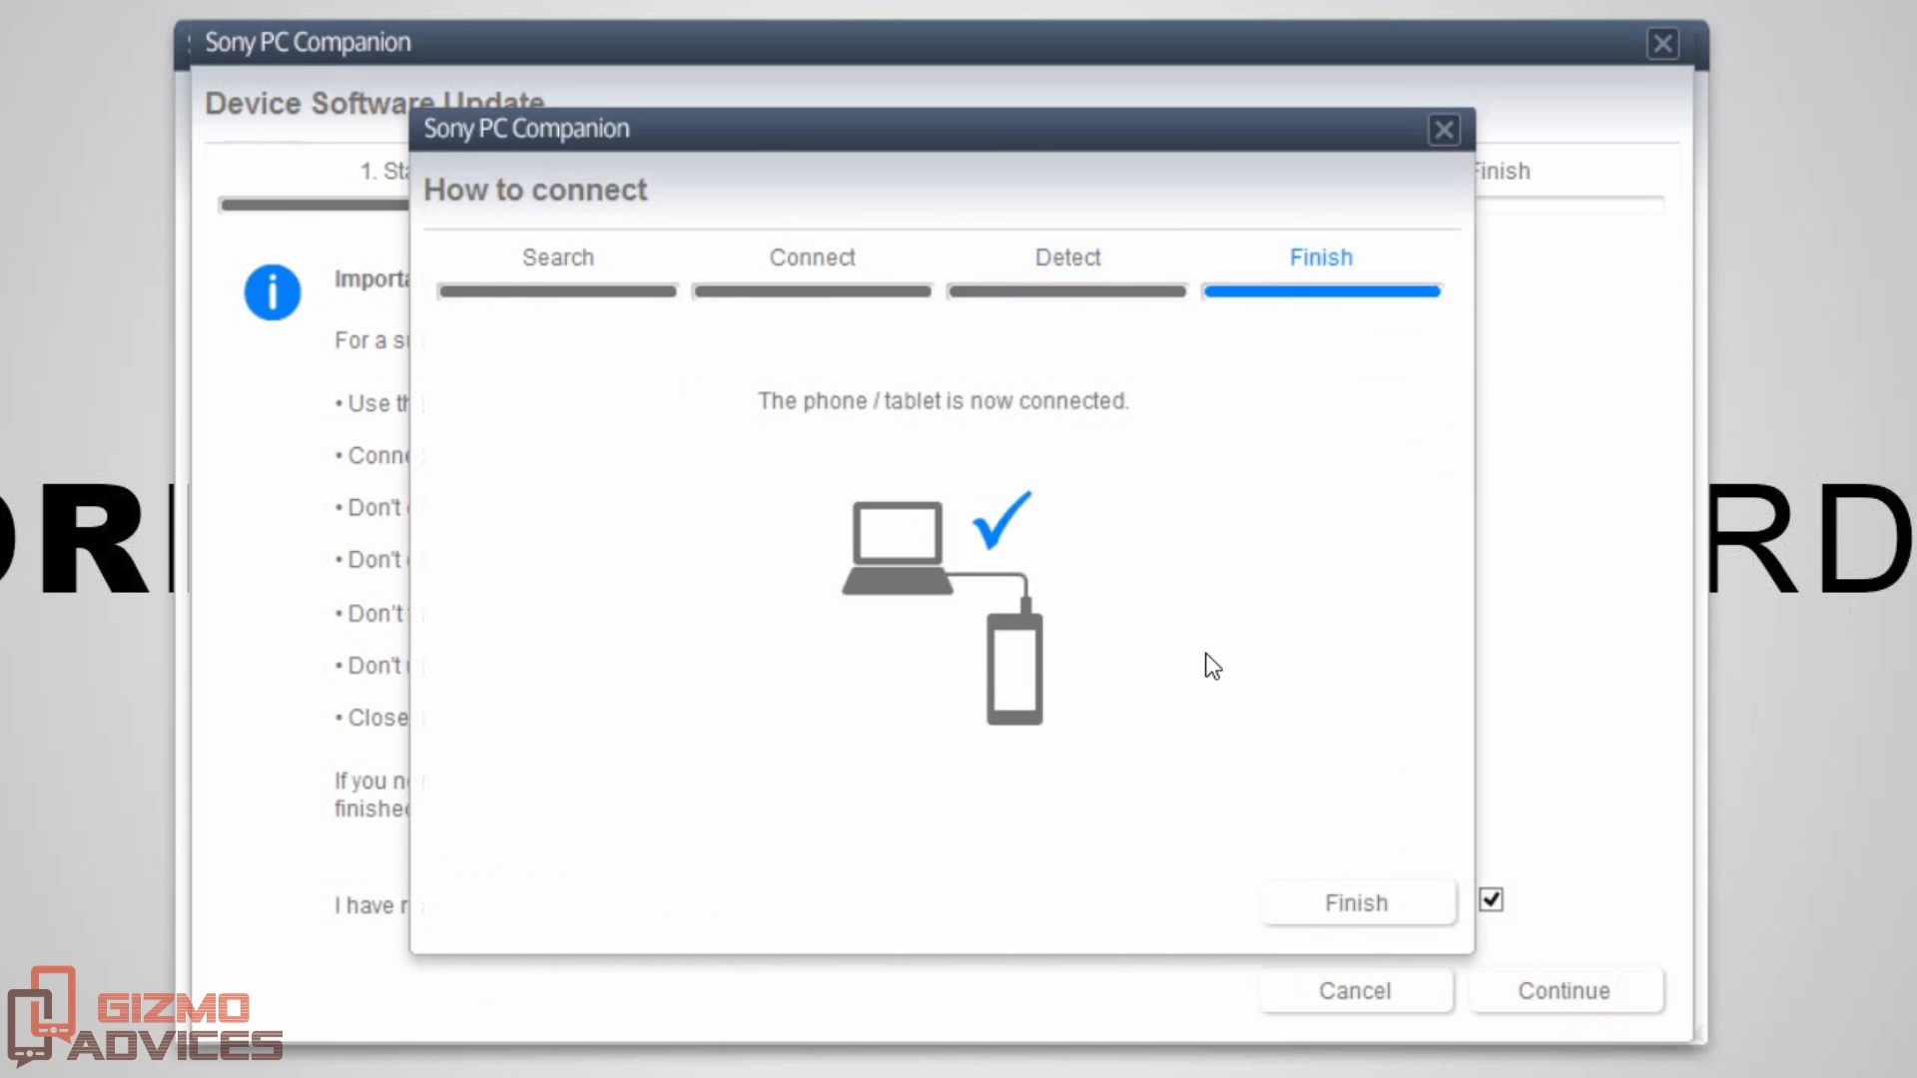
Finish the How to connect guide once the phone shows as connected
click(1354, 903)
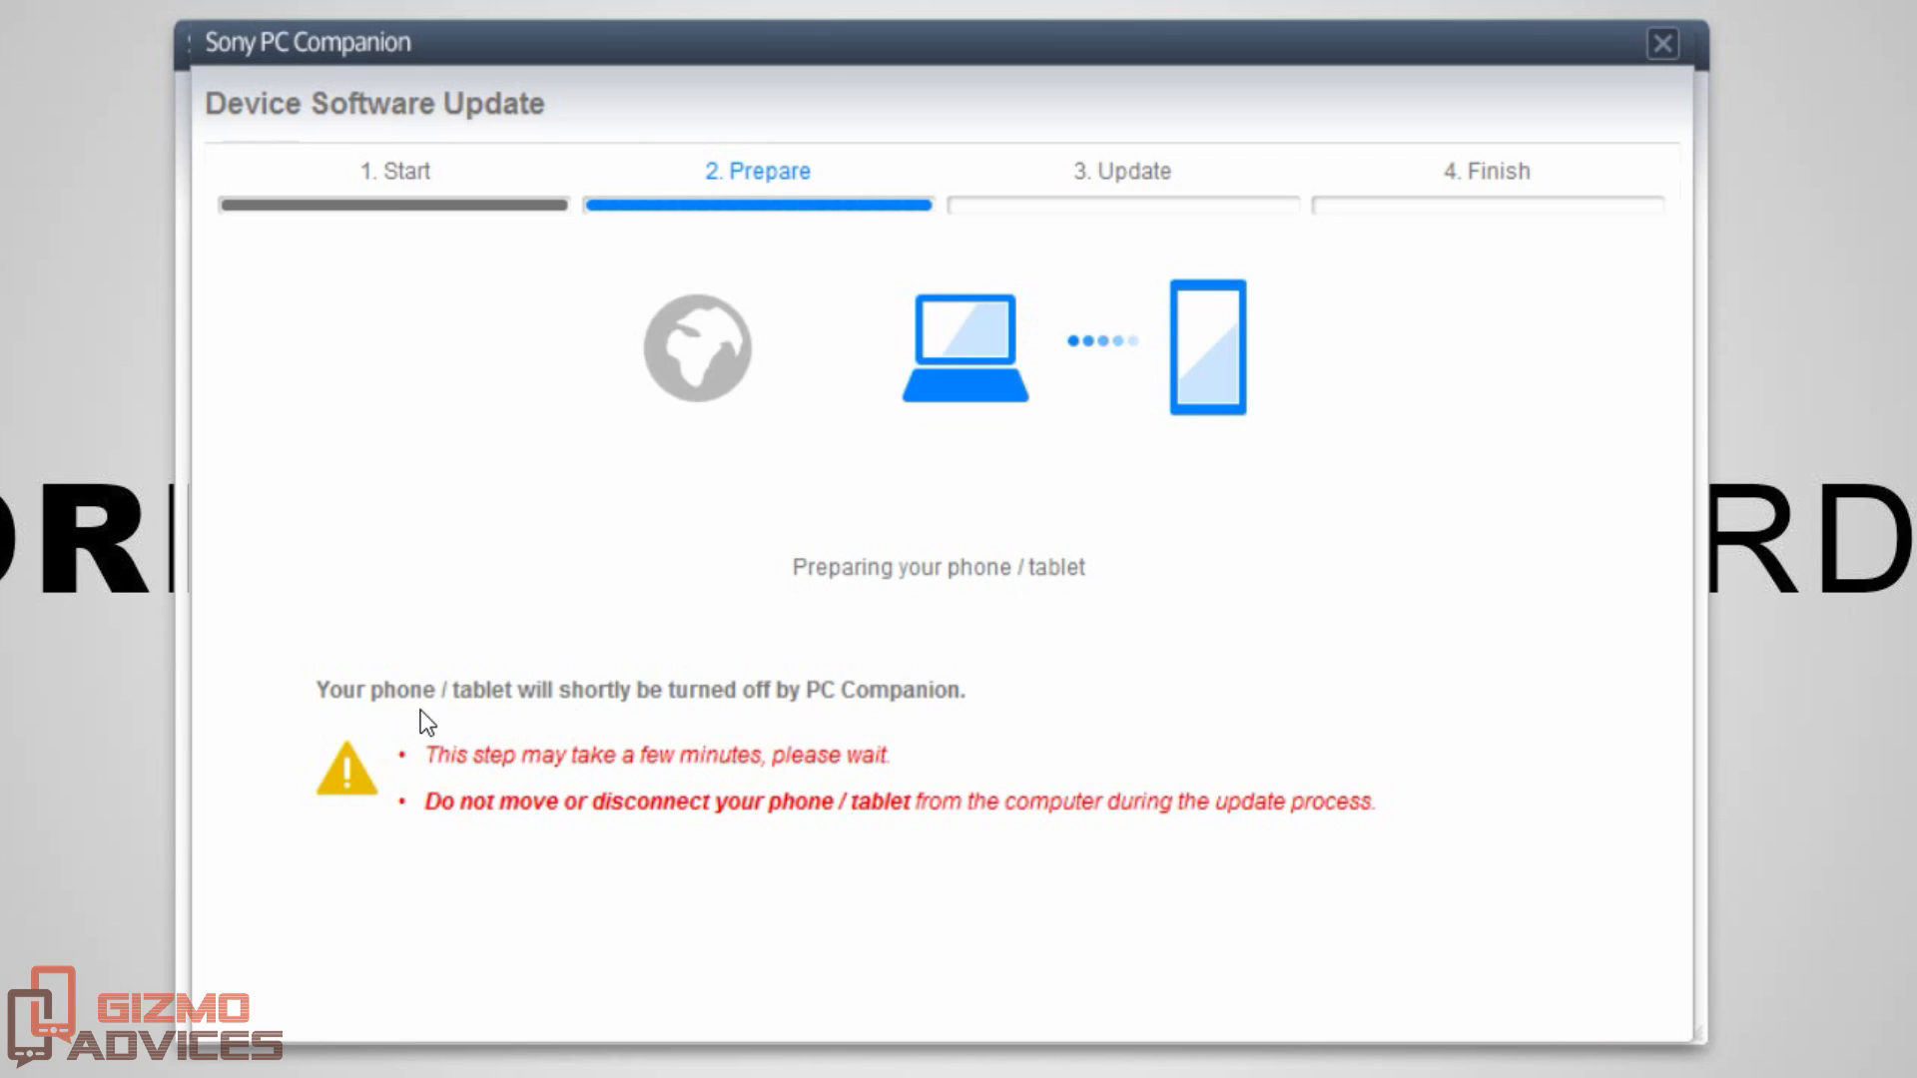
mouse_move(889, 728)
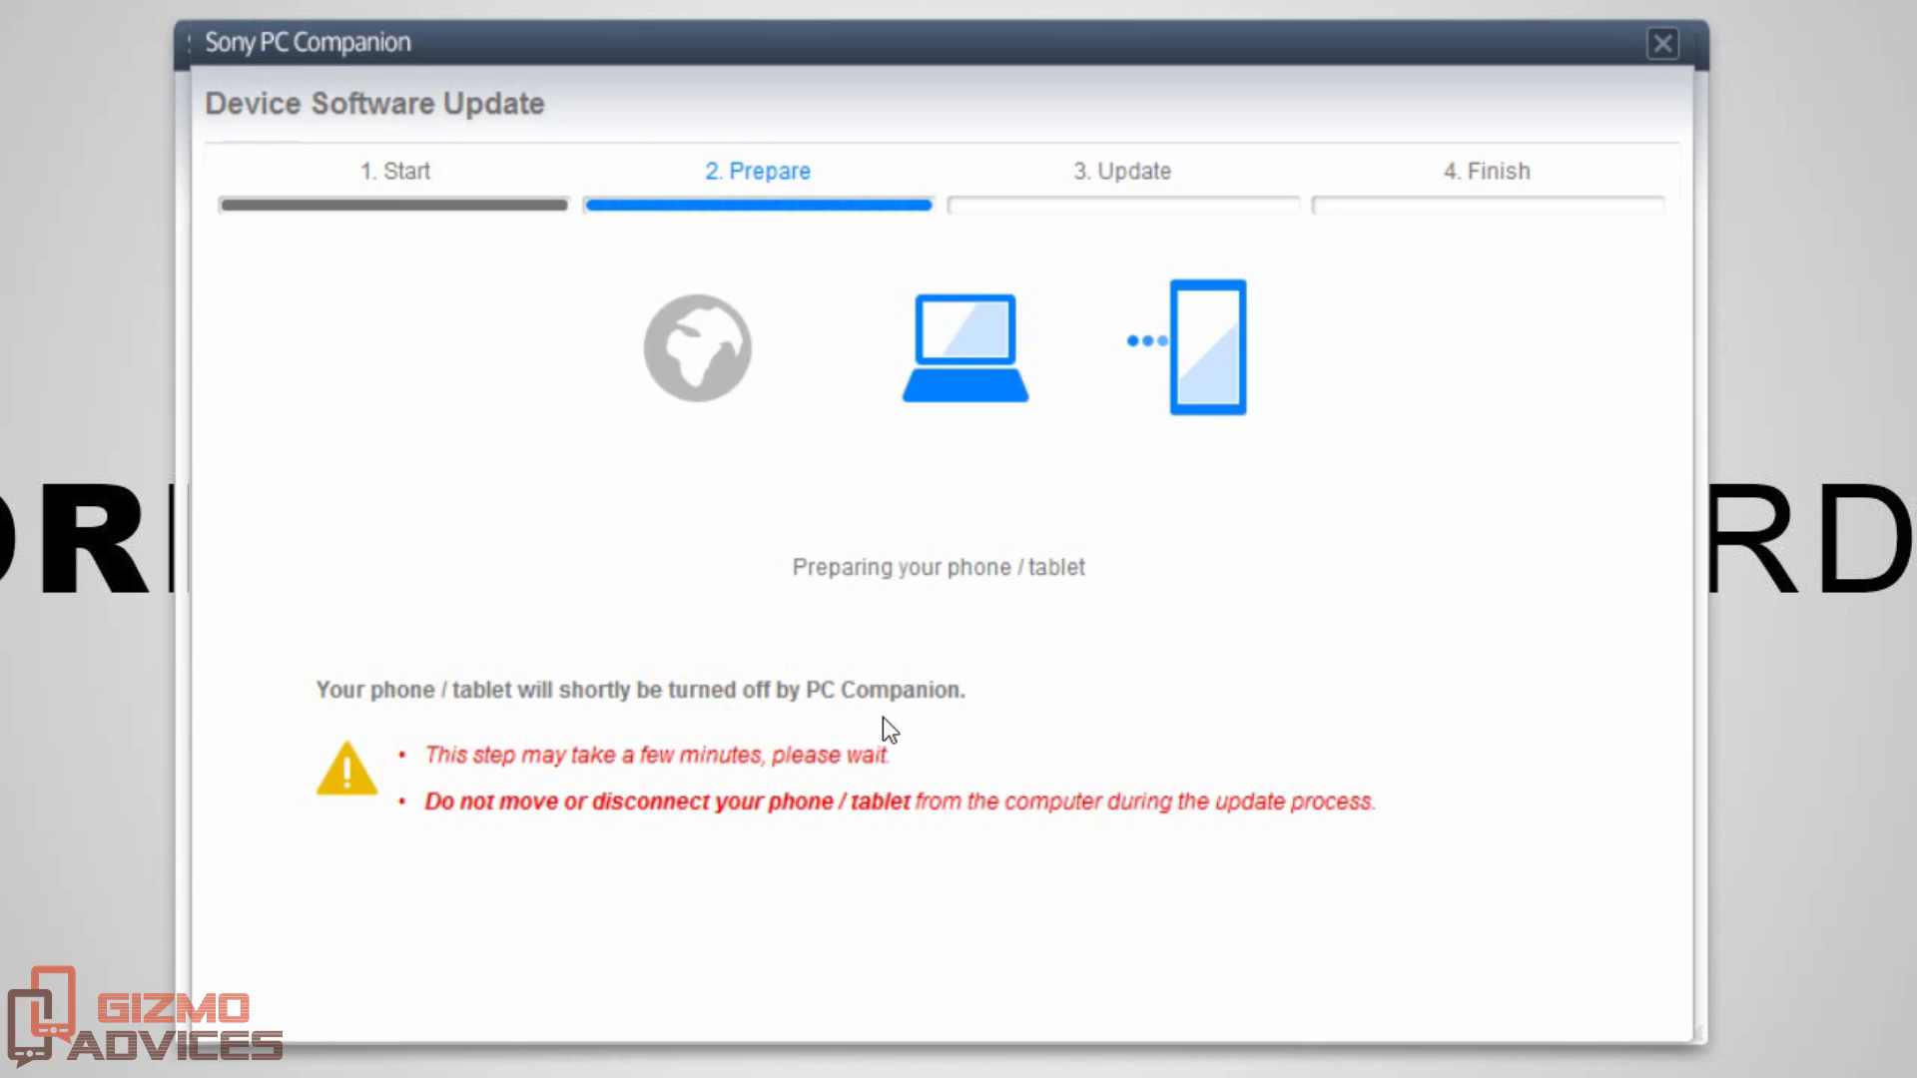
mouse_move(941, 741)
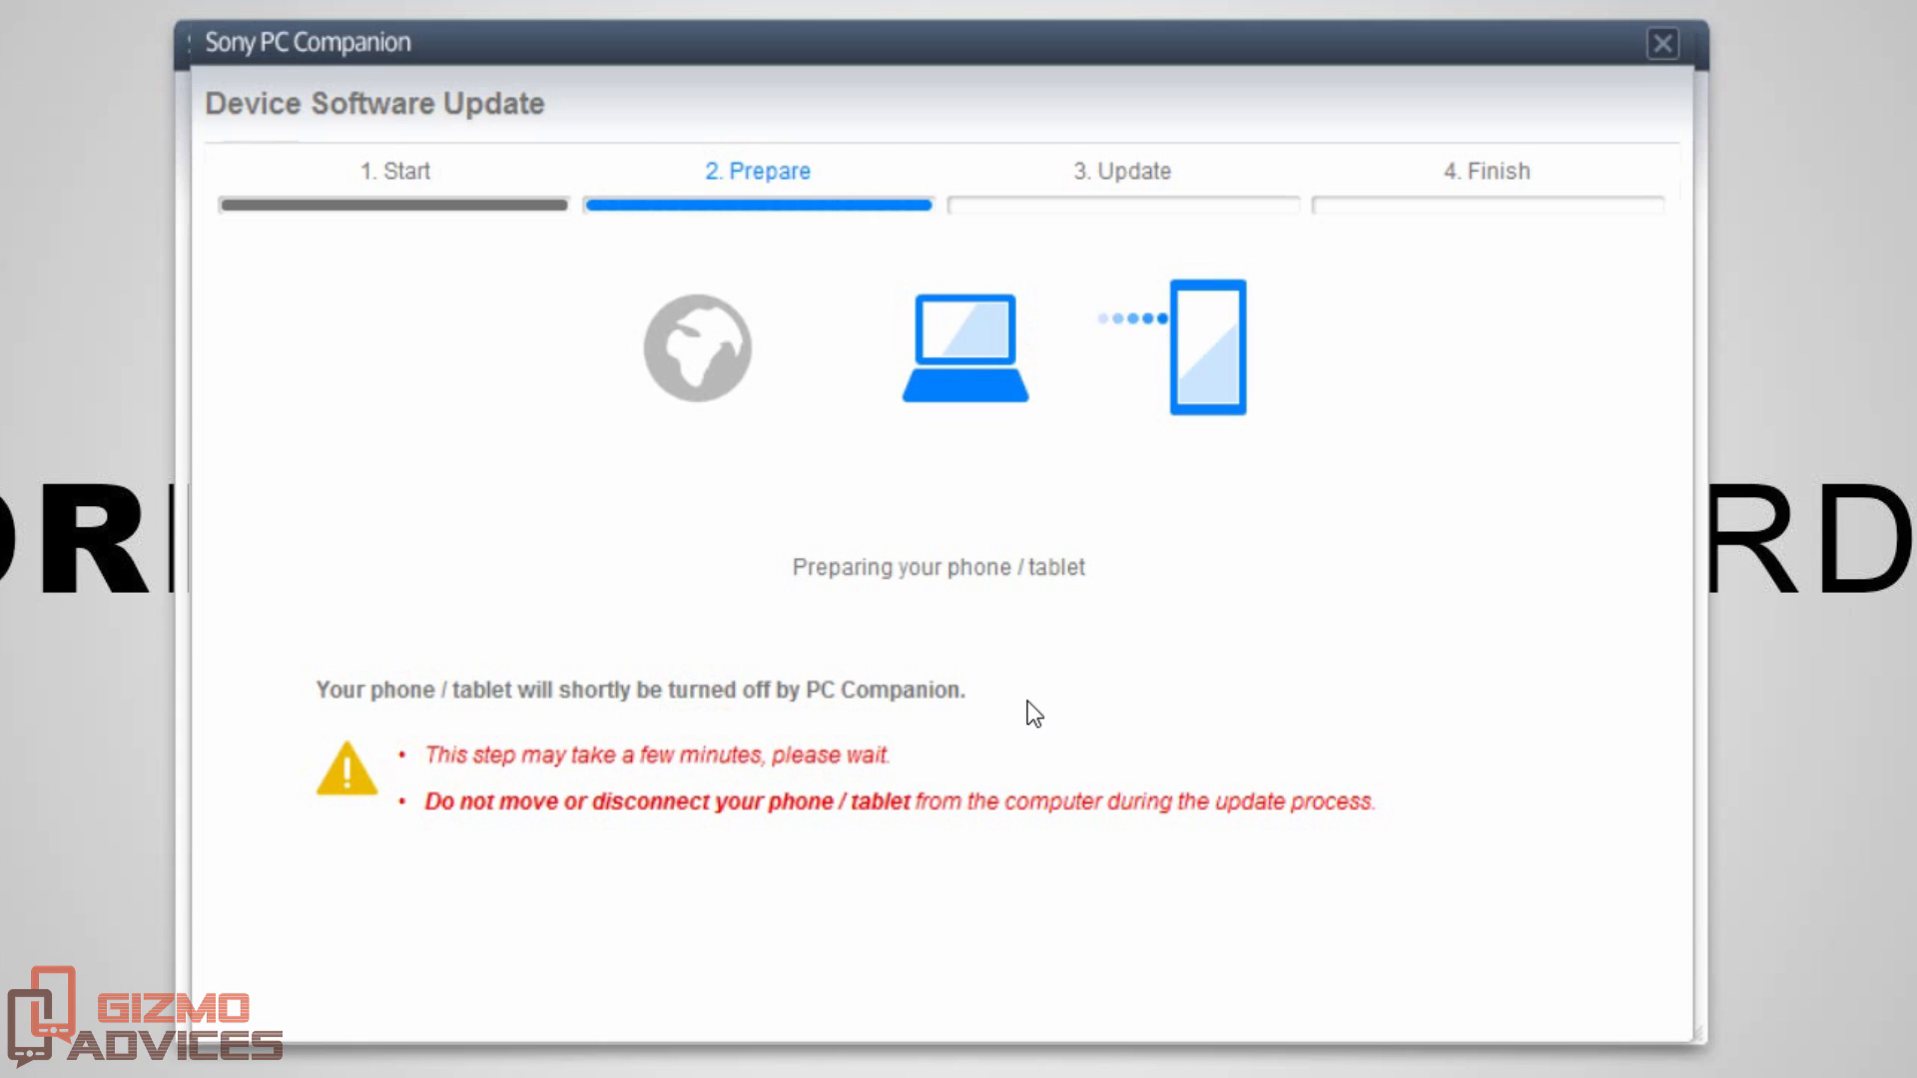
mouse_move(1038, 709)
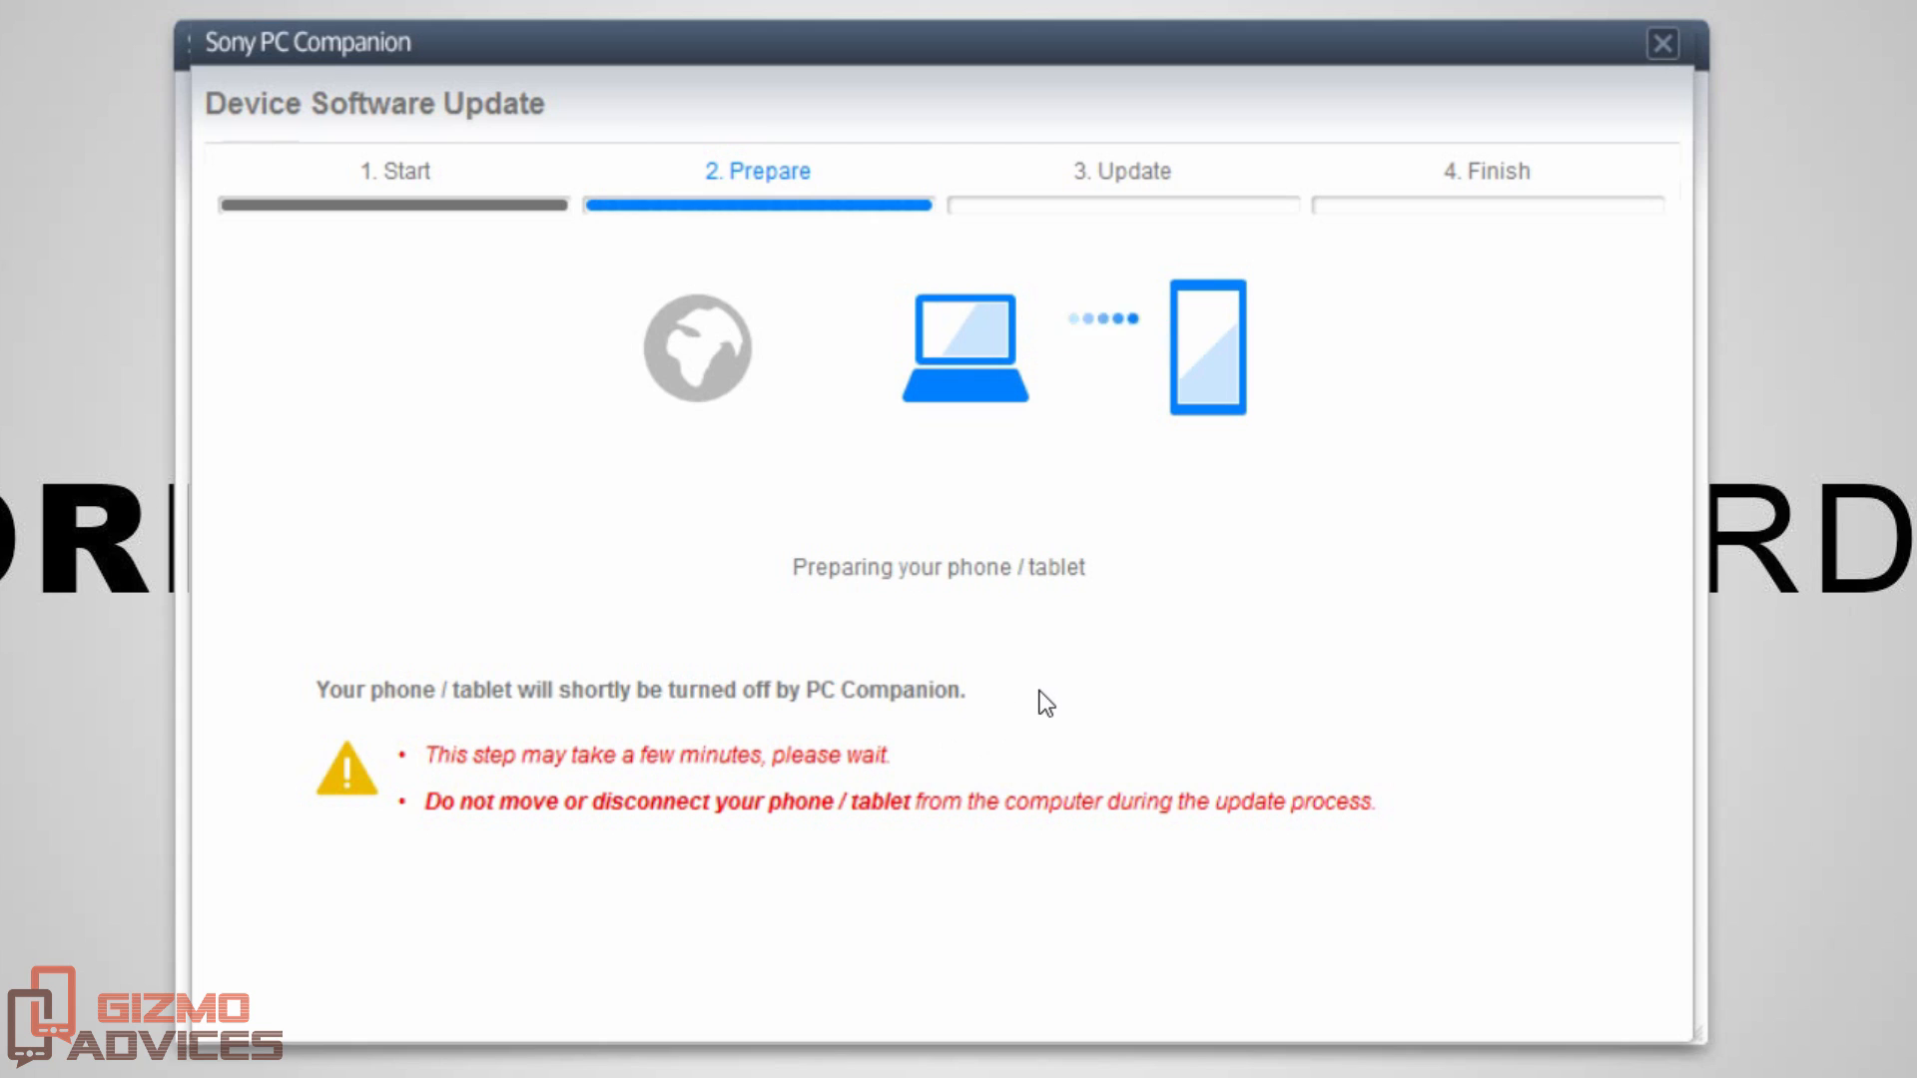